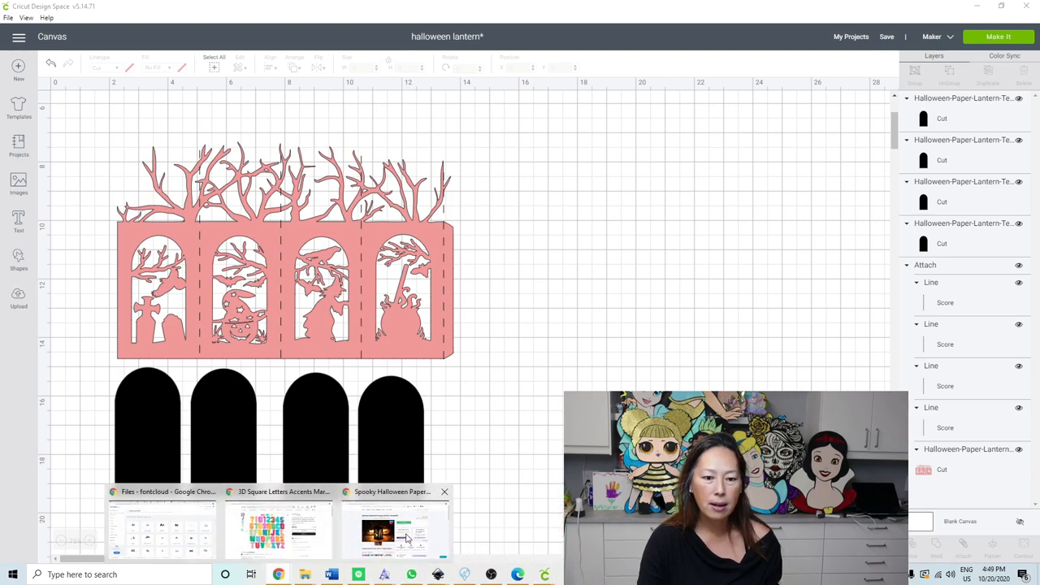
# - Bring up the Spooky Halloween Paper Lantern Template page in Chrome and view the next photo
pyautogui.click(396, 529)
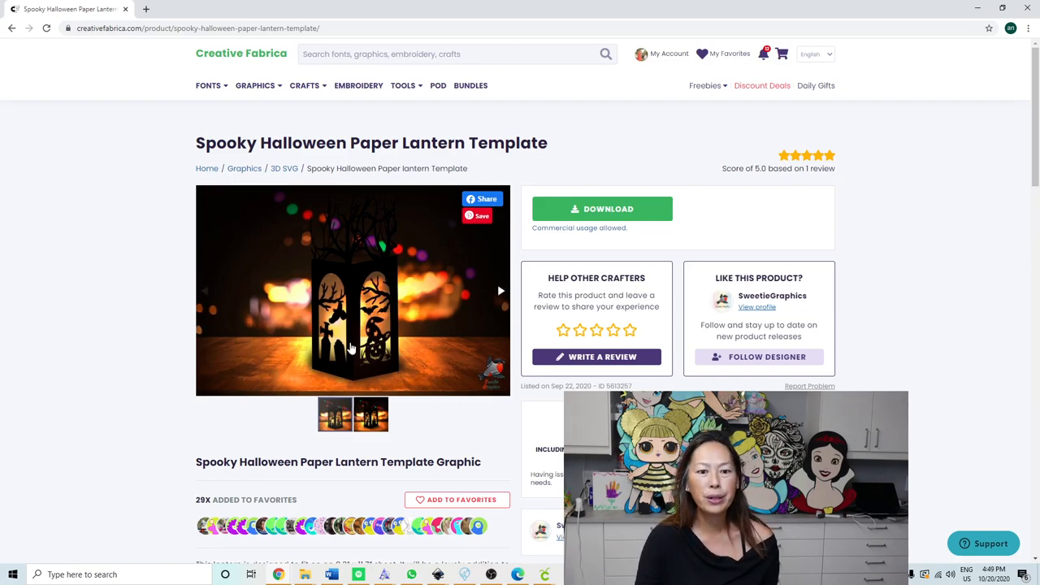
pyautogui.click(500, 290)
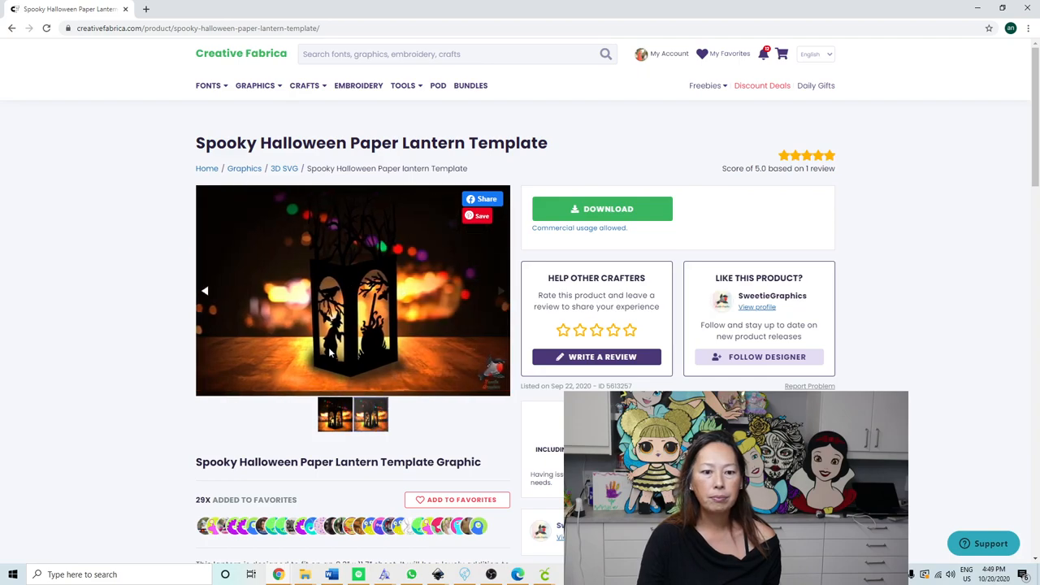
pyautogui.moveTo(421, 350)
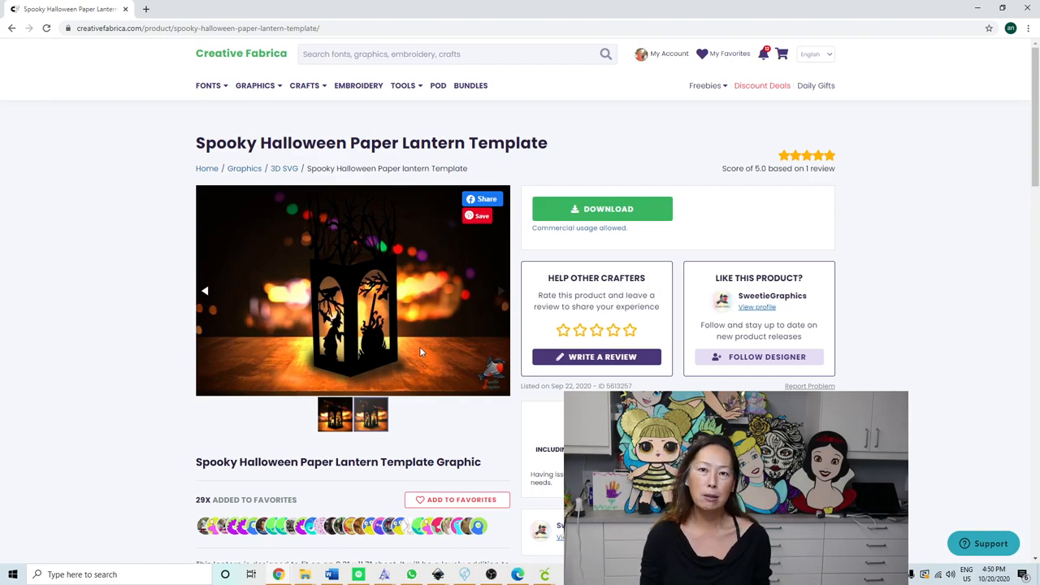
pyautogui.moveTo(575, 290)
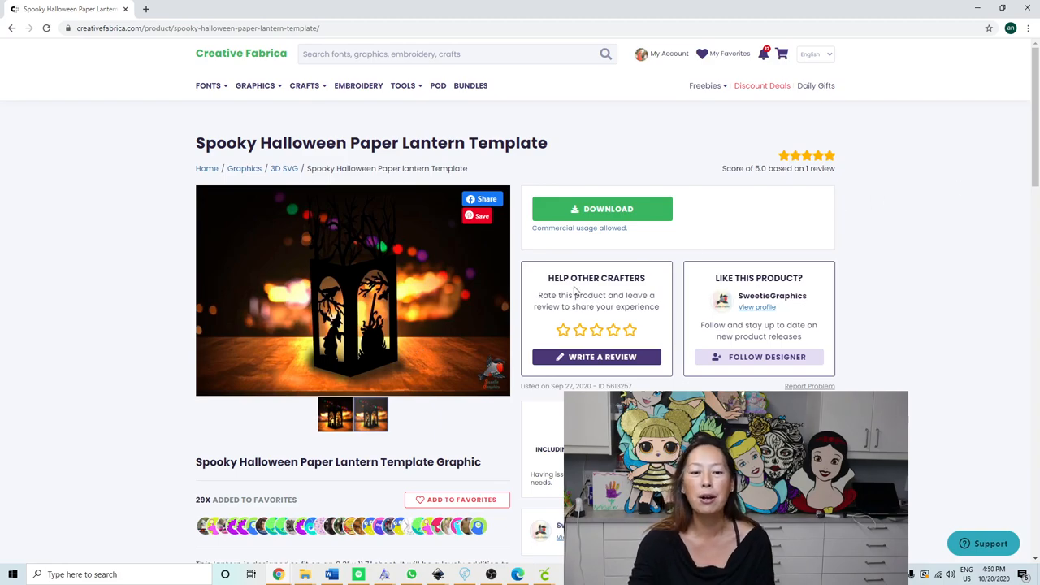
pyautogui.moveTo(718, 229)
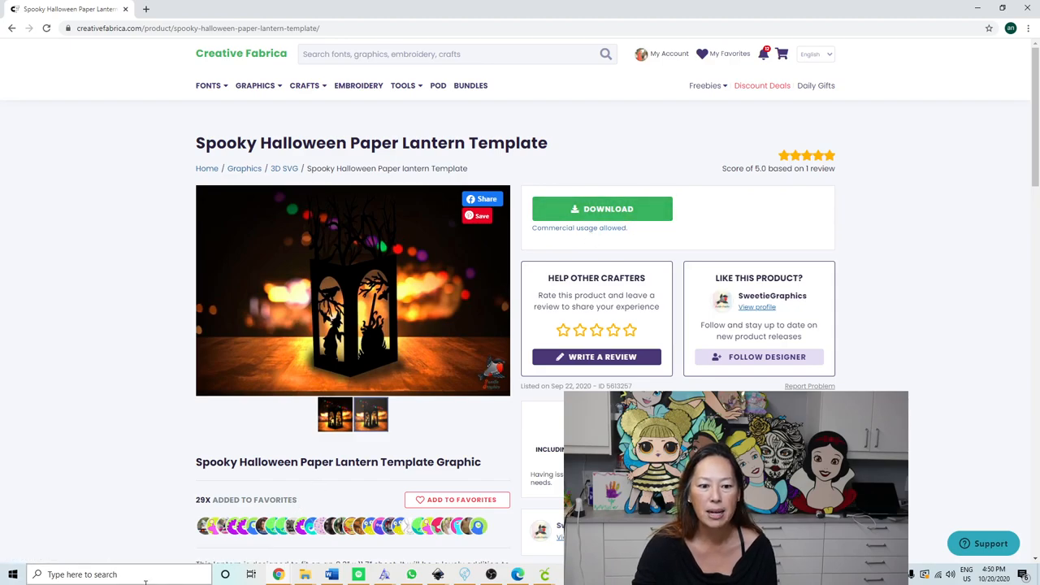
pyautogui.moveTo(304, 574)
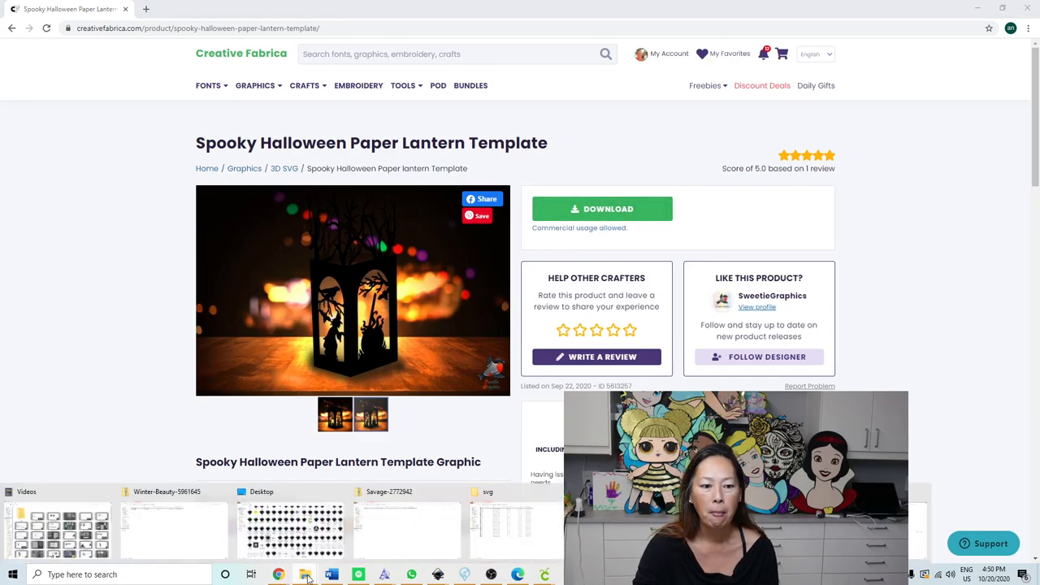
# - Open the lantern zip from Downloads and go into Halloween Lantern > Template
pyautogui.click(305, 574)
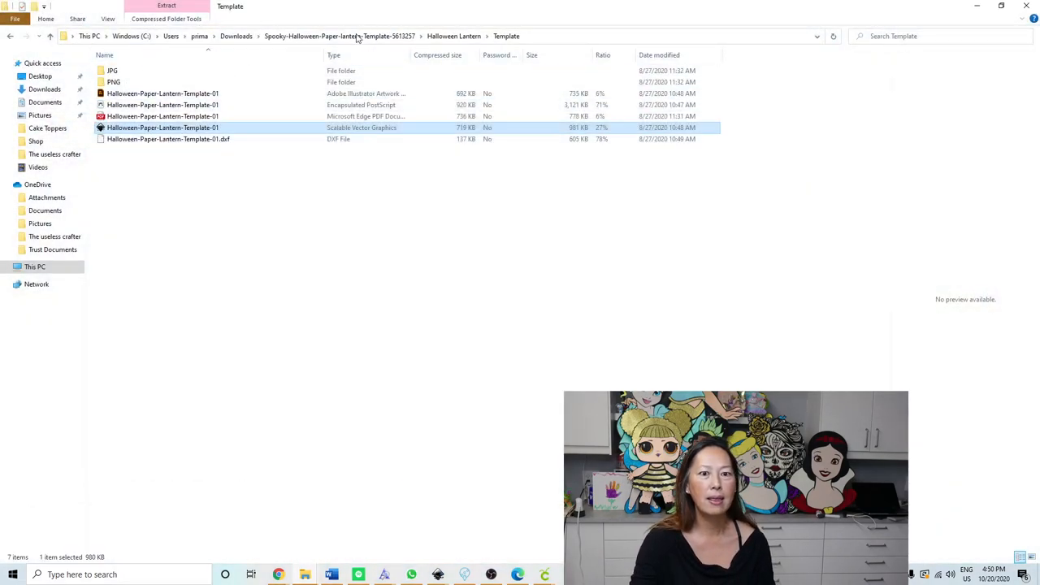
pyautogui.click(237, 36)
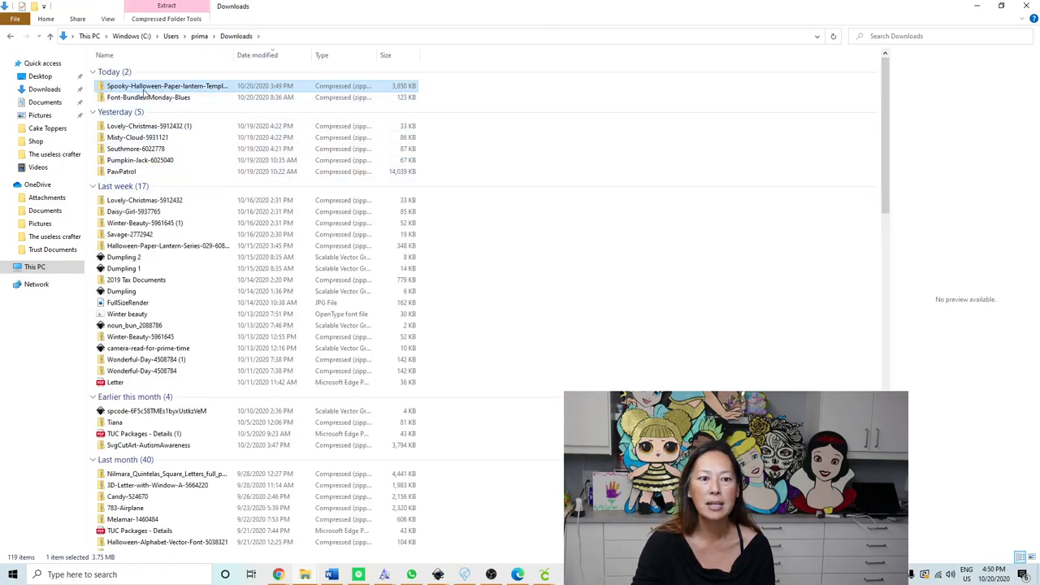
pyautogui.moveTo(167, 86)
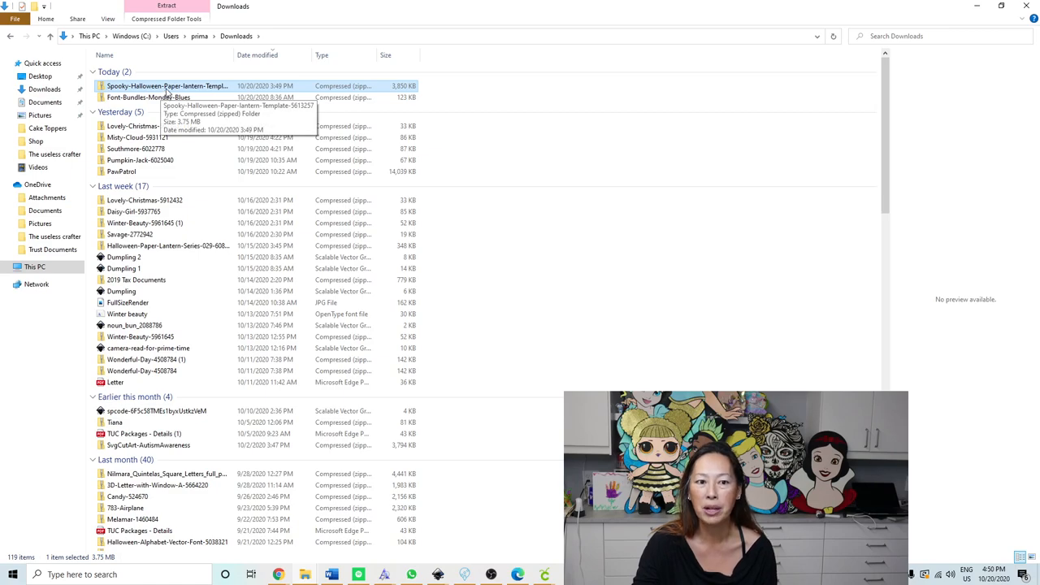
pyautogui.doubleClick(168, 85)
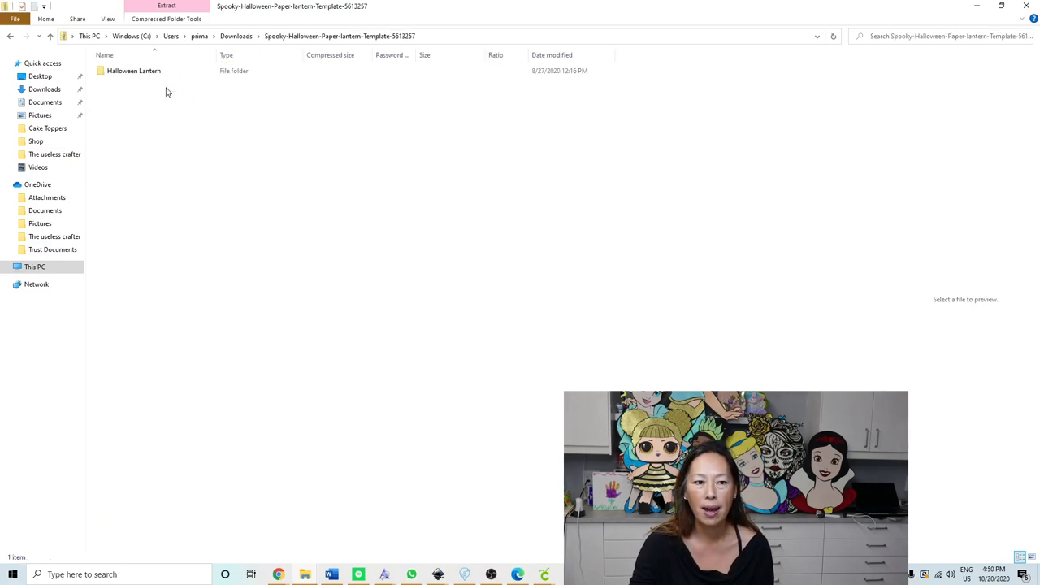
pyautogui.click(134, 71)
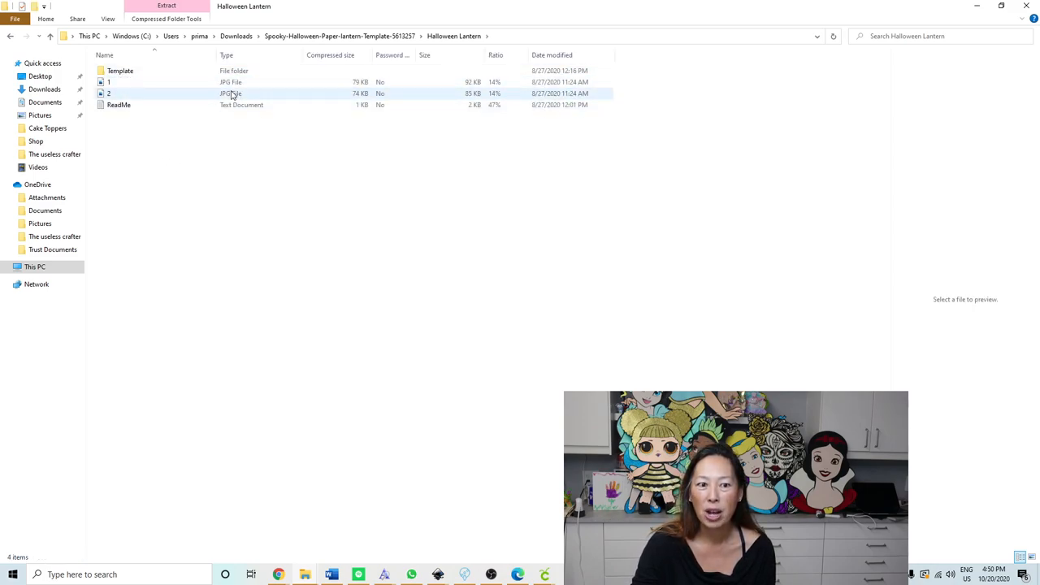
pyautogui.doubleClick(119, 71)
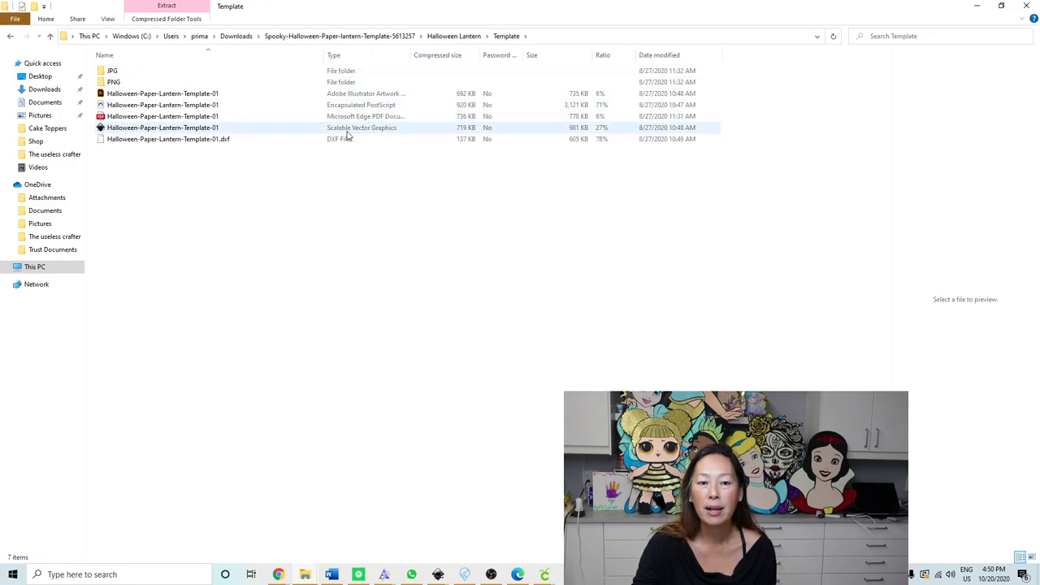
pyautogui.moveTo(359, 136)
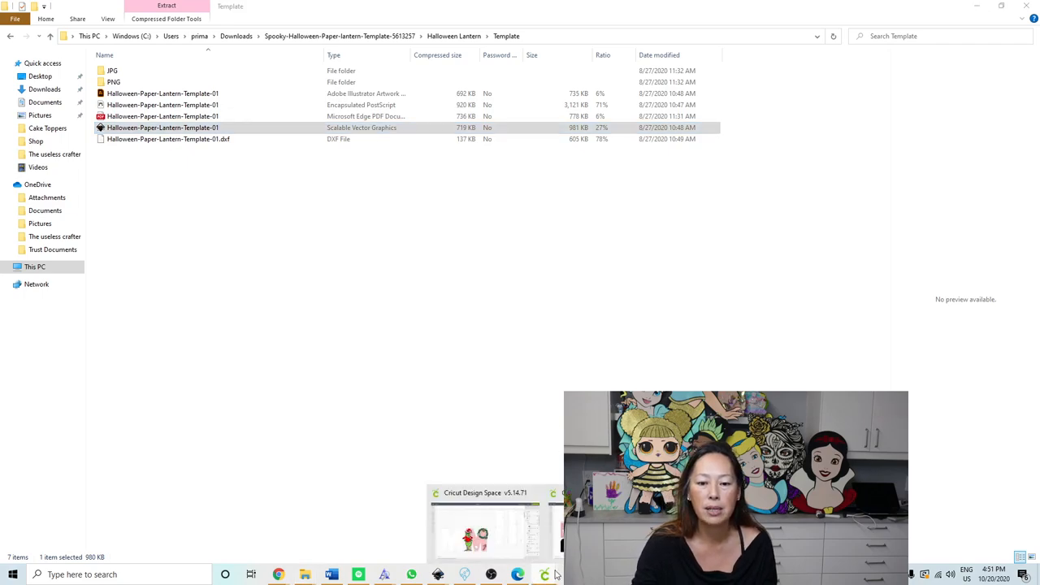
# - Start uploading the lantern SVG through Upload > Upload Image > Browse in Design Space
pyautogui.click(484, 520)
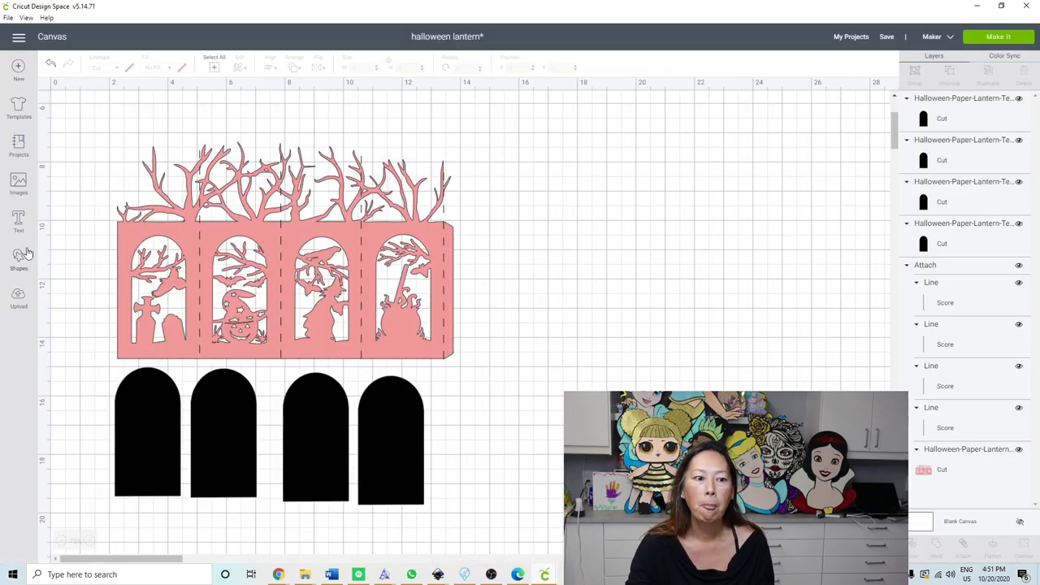
pyautogui.click(19, 296)
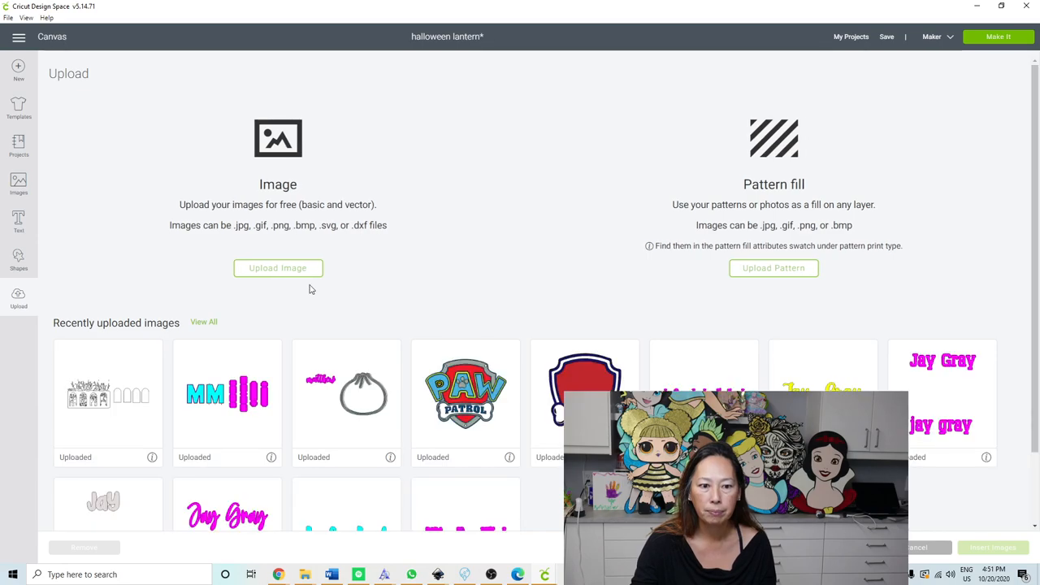
pyautogui.click(278, 268)
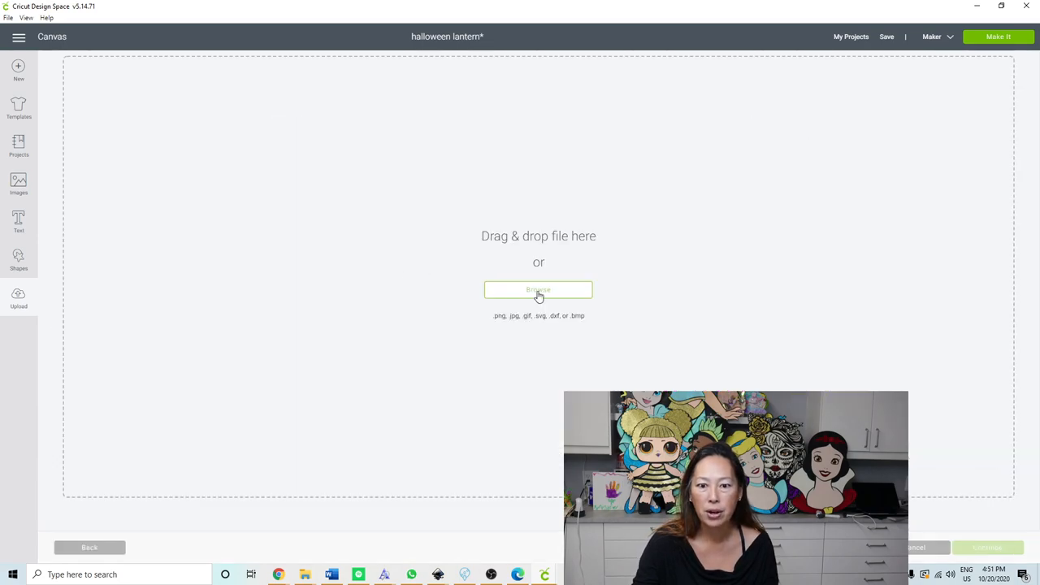
pyautogui.click(538, 289)
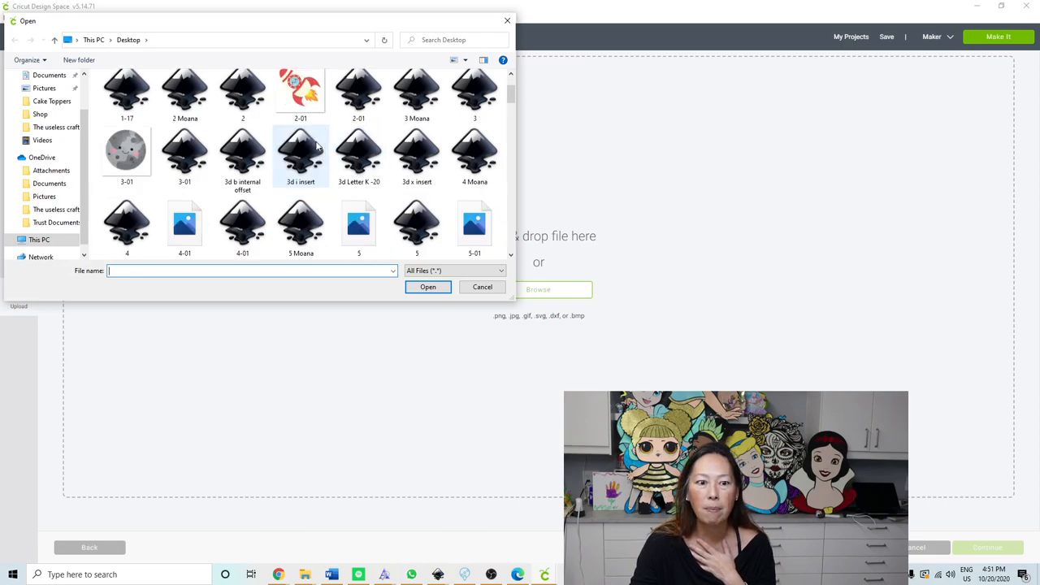
pyautogui.scroll(-3)
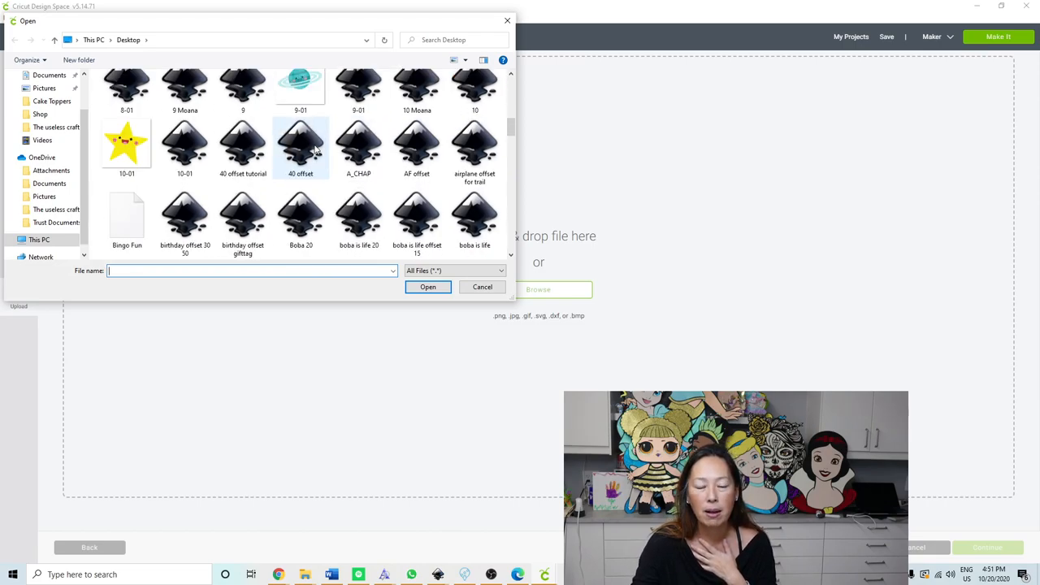
pyautogui.scroll(-3)
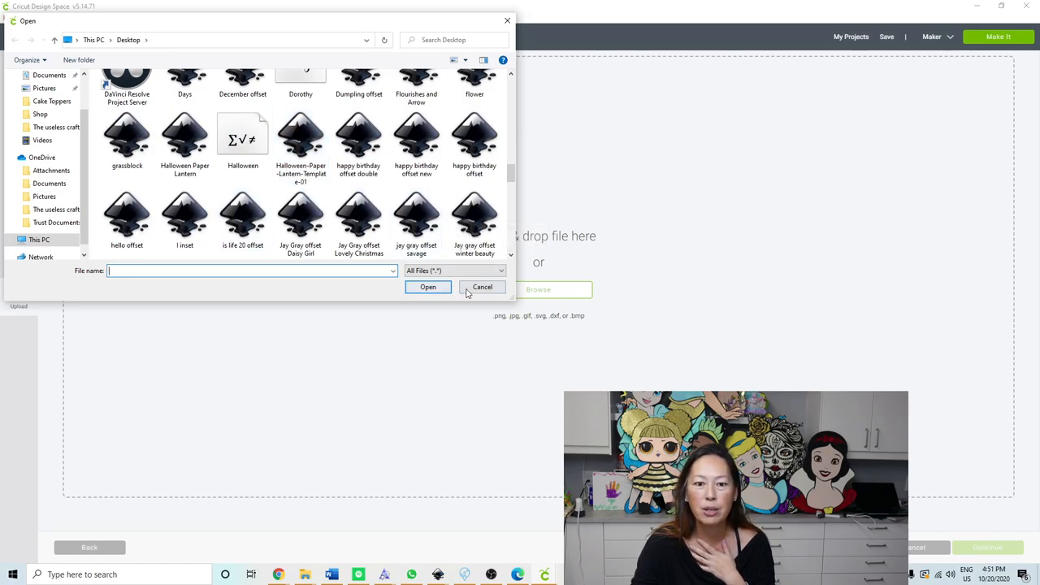
pyautogui.click(482, 287)
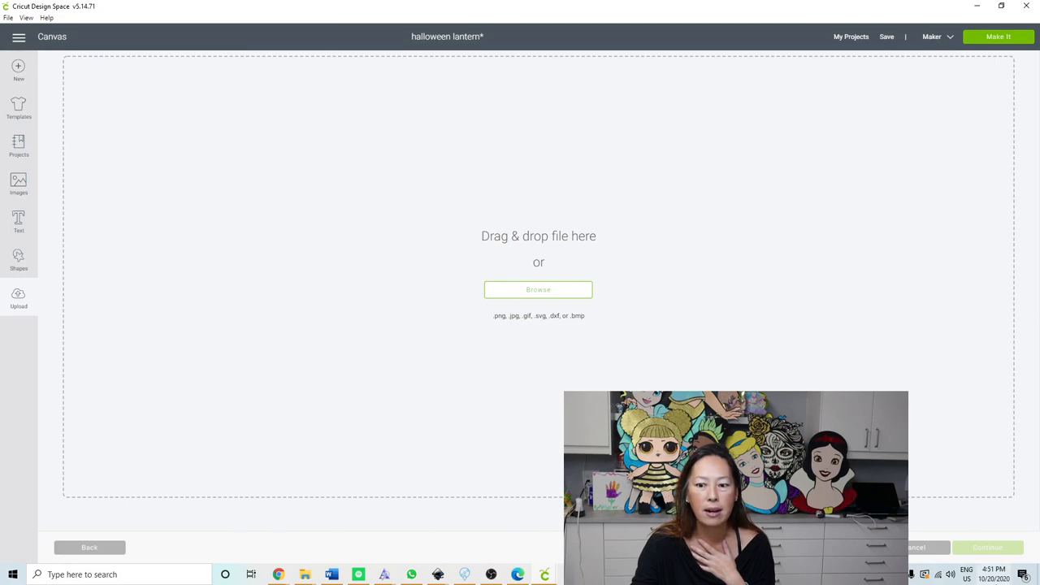
pyautogui.click(18, 298)
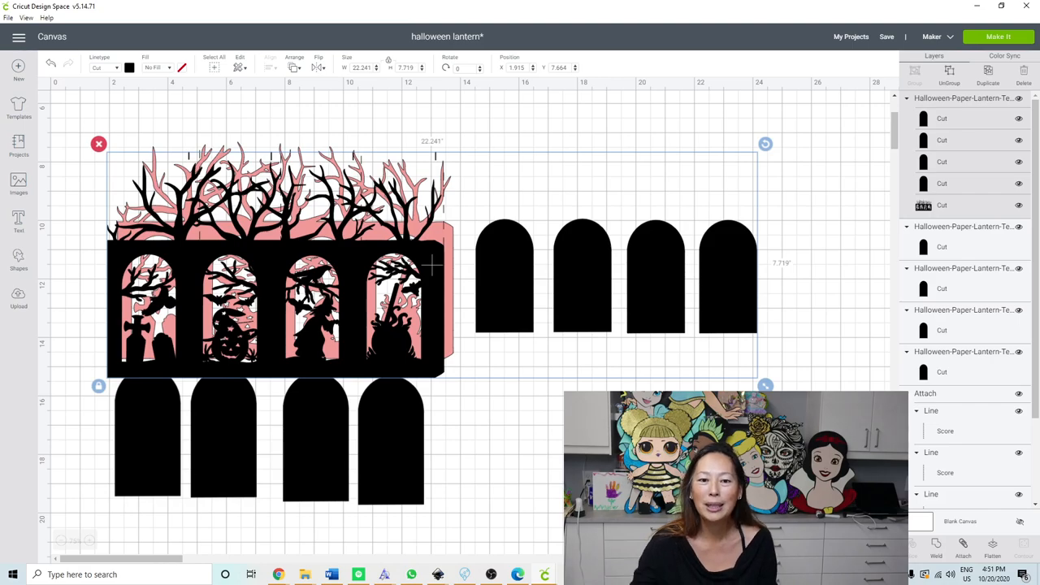
# - Delete the pink lantern copy, its black arches and the Score line layers
pyautogui.scroll(-3)
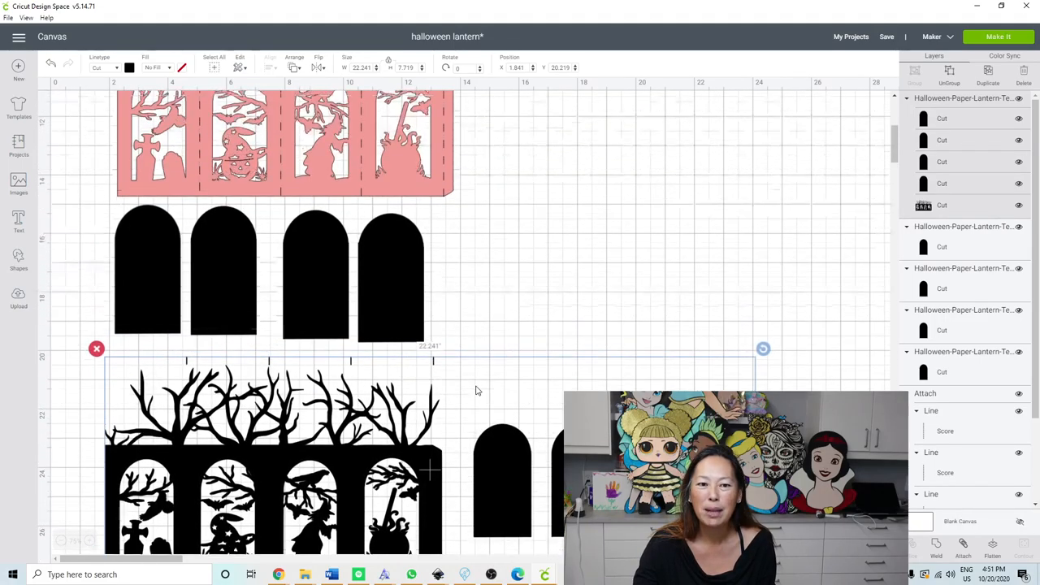
pyautogui.scroll(-3)
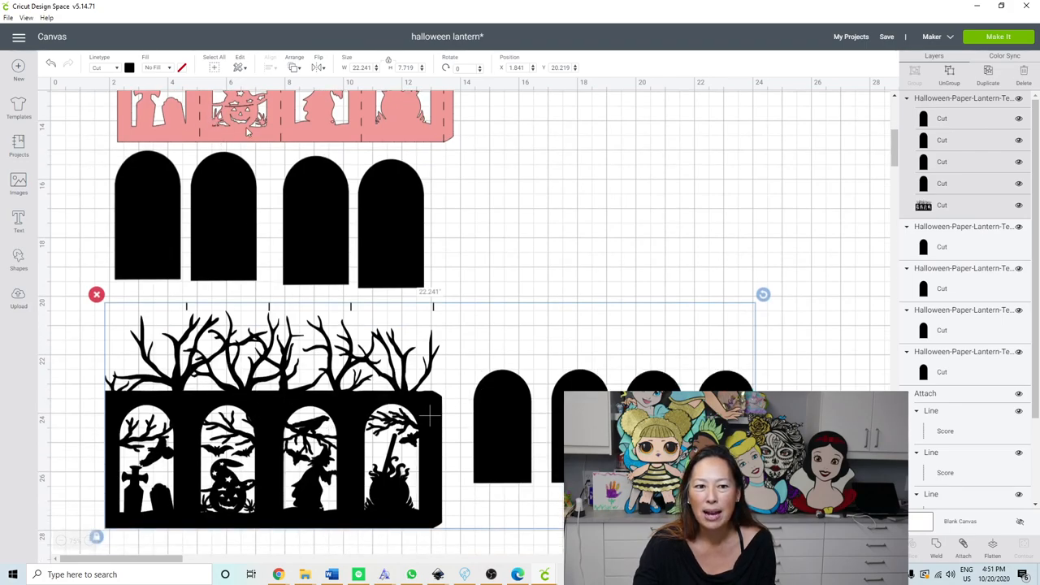
pyautogui.moveTo(195, 427)
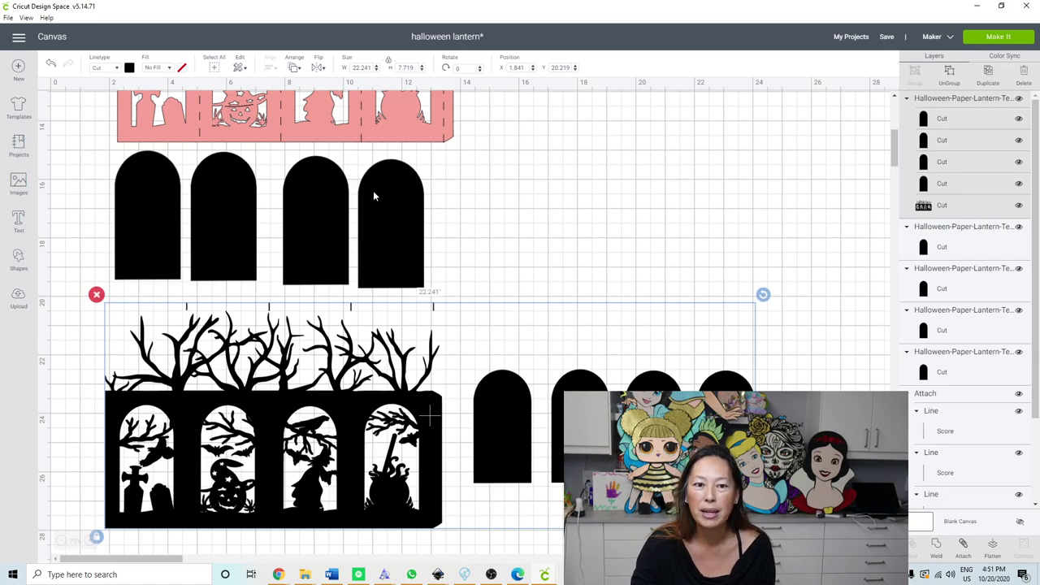
pyautogui.scroll(3)
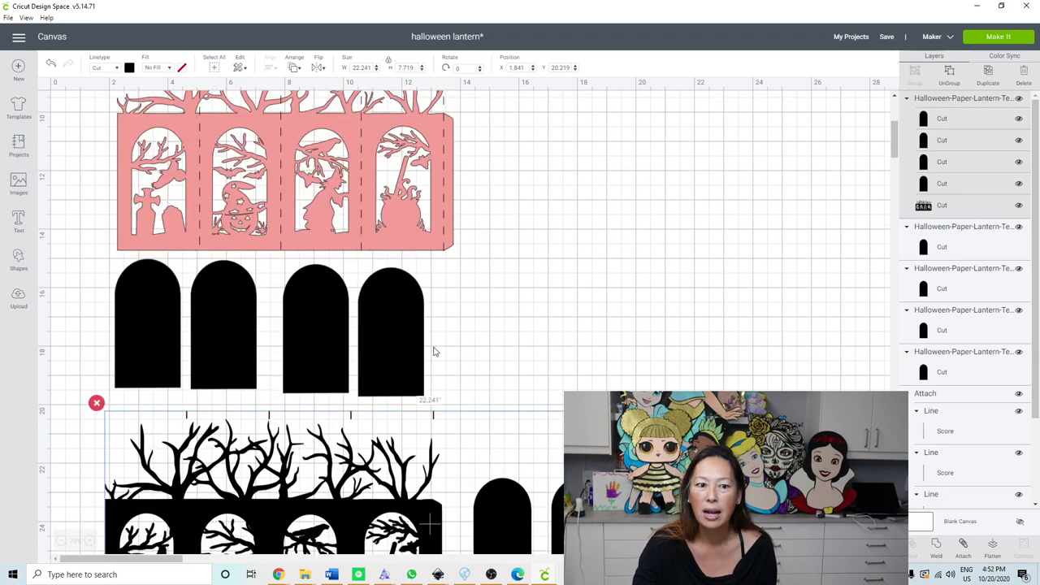
pyautogui.scroll(-3)
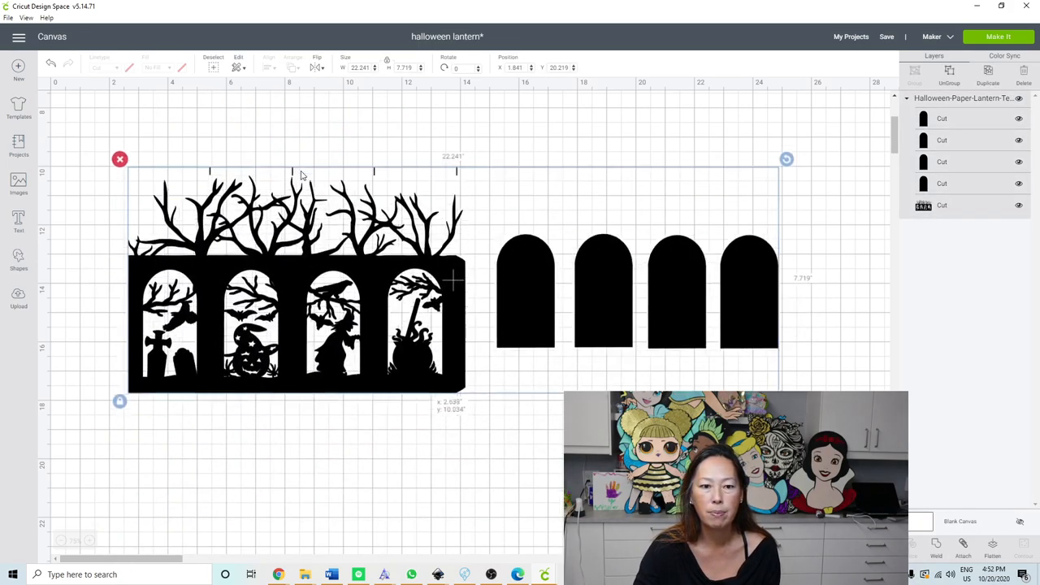
# - Ungroup the template and drag the four arch window pieces below the lantern
pyautogui.moveTo(297, 285); pyautogui.dragTo(280, 268)
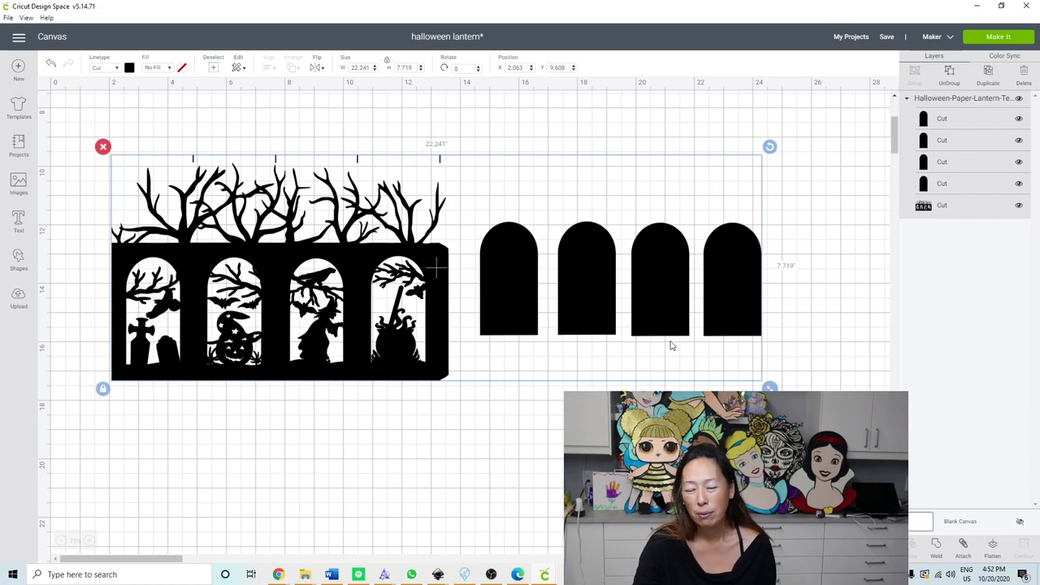
pyautogui.moveTo(727, 306)
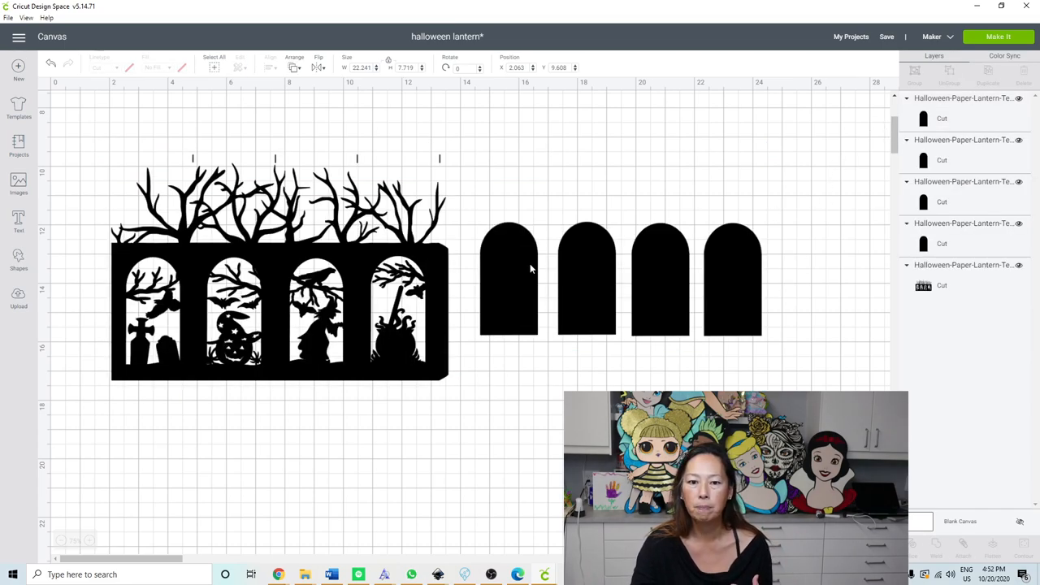
pyautogui.moveTo(508, 280); pyautogui.dragTo(158, 451)
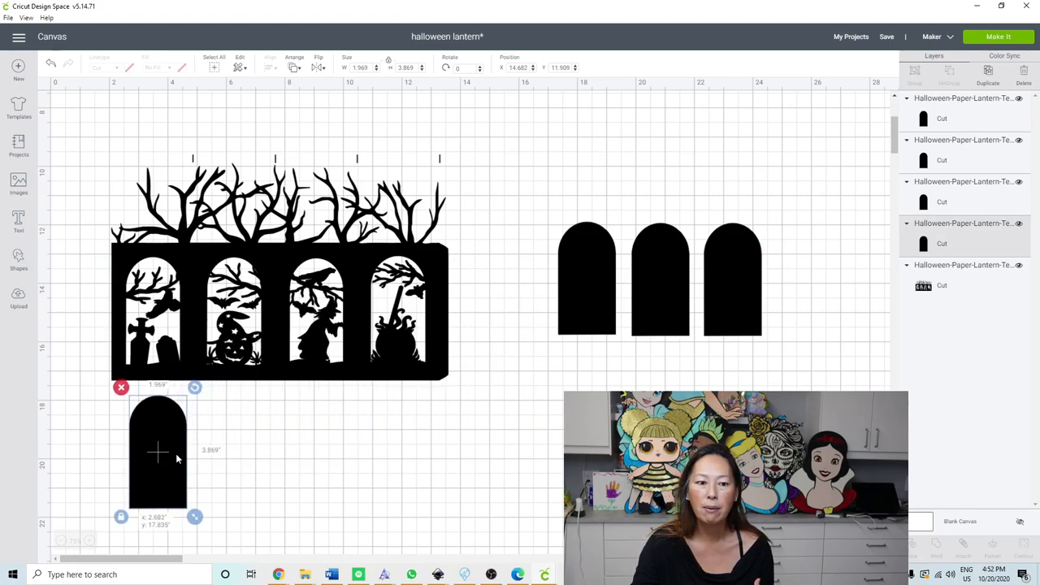
pyautogui.moveTo(159, 450); pyautogui.dragTo(288, 406)
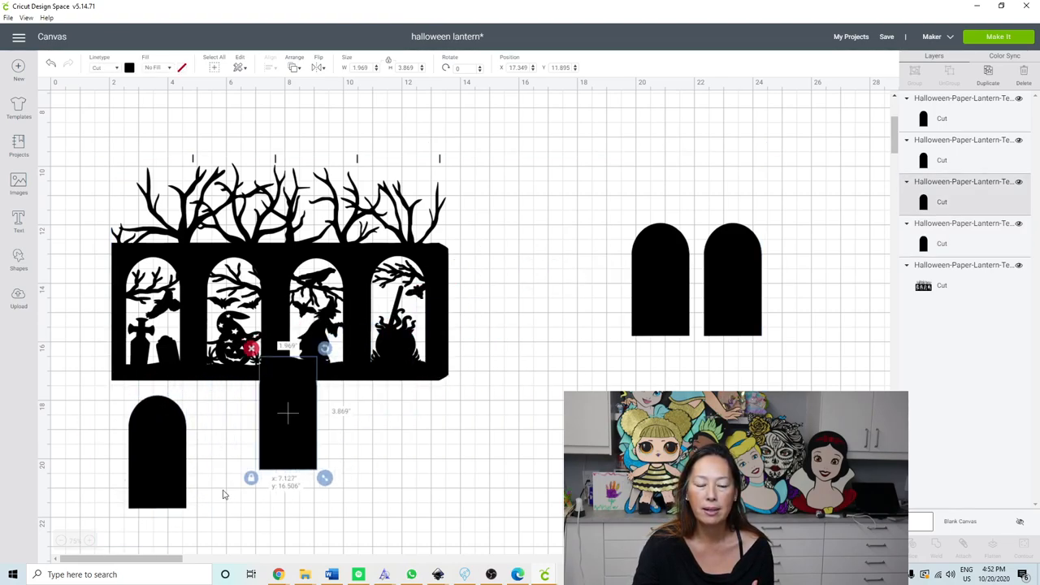
pyautogui.moveTo(288, 414); pyautogui.dragTo(231, 455)
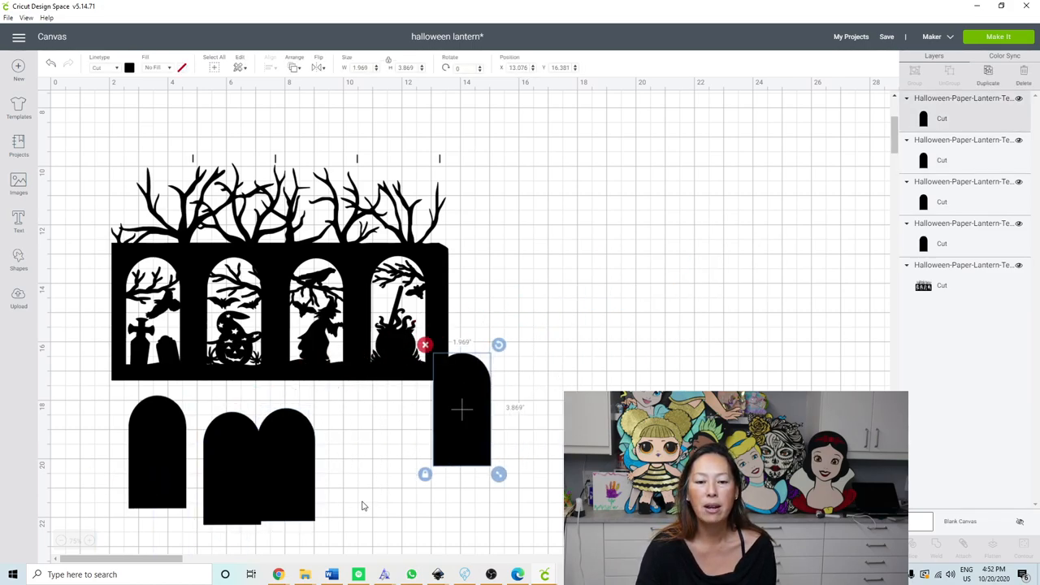
pyautogui.moveTo(462, 410); pyautogui.dragTo(390, 463)
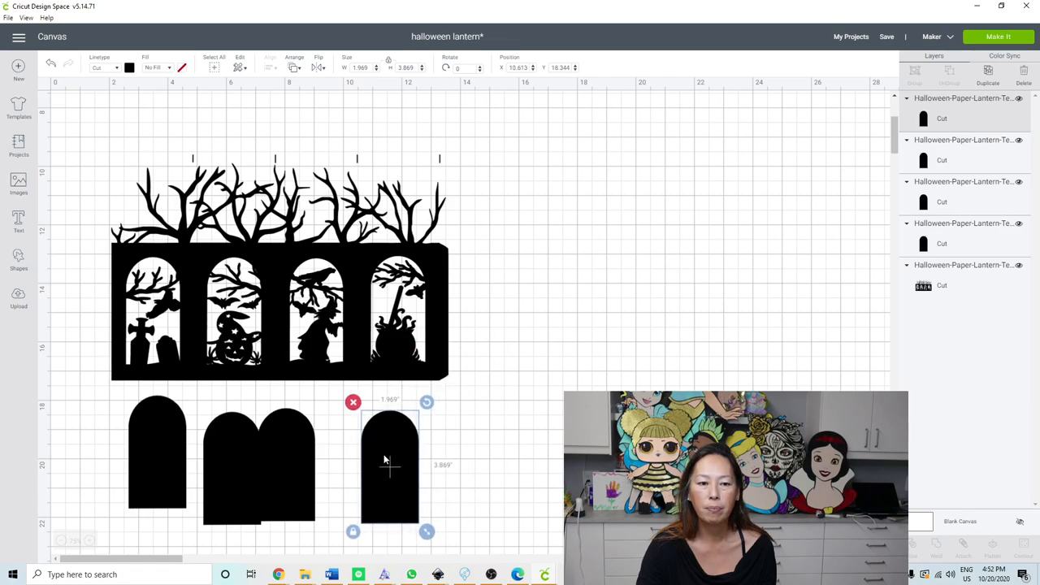
pyautogui.moveTo(279, 246)
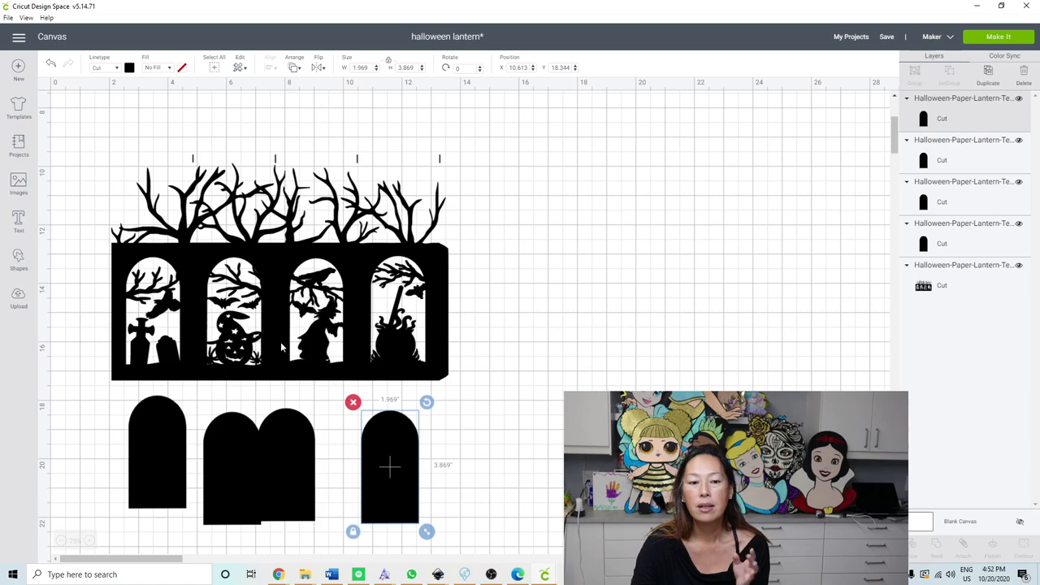
pyautogui.moveTo(248, 274)
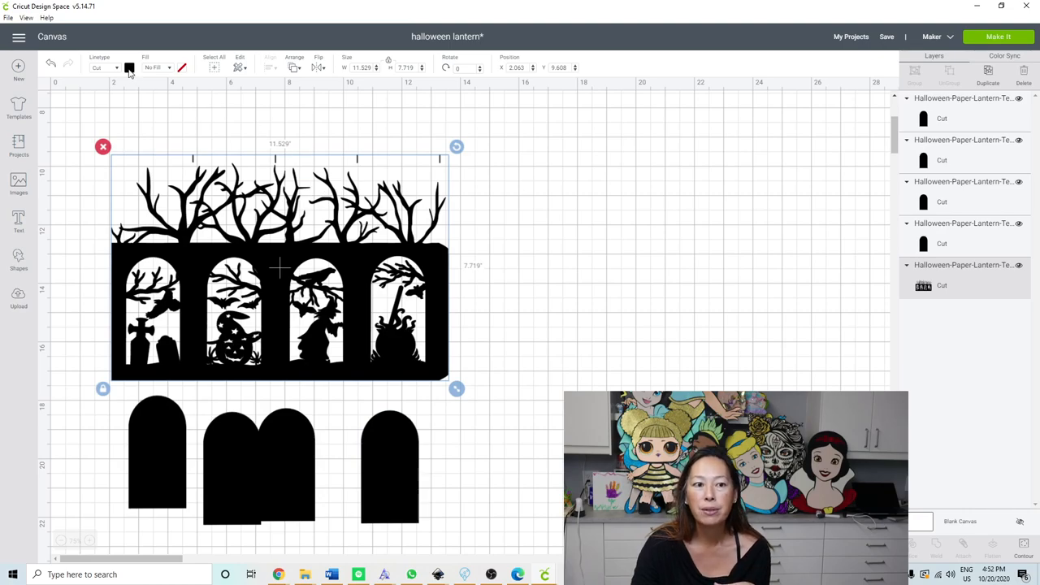
# - Set the lantern's fill colour to pale yellow from Material colors
pyautogui.click(129, 67)
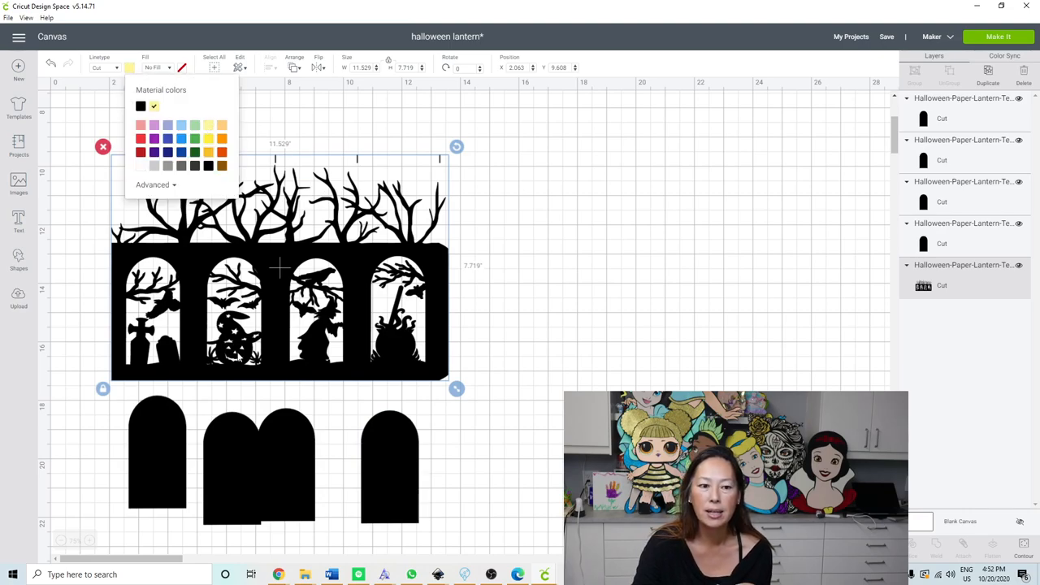
pyautogui.click(208, 124)
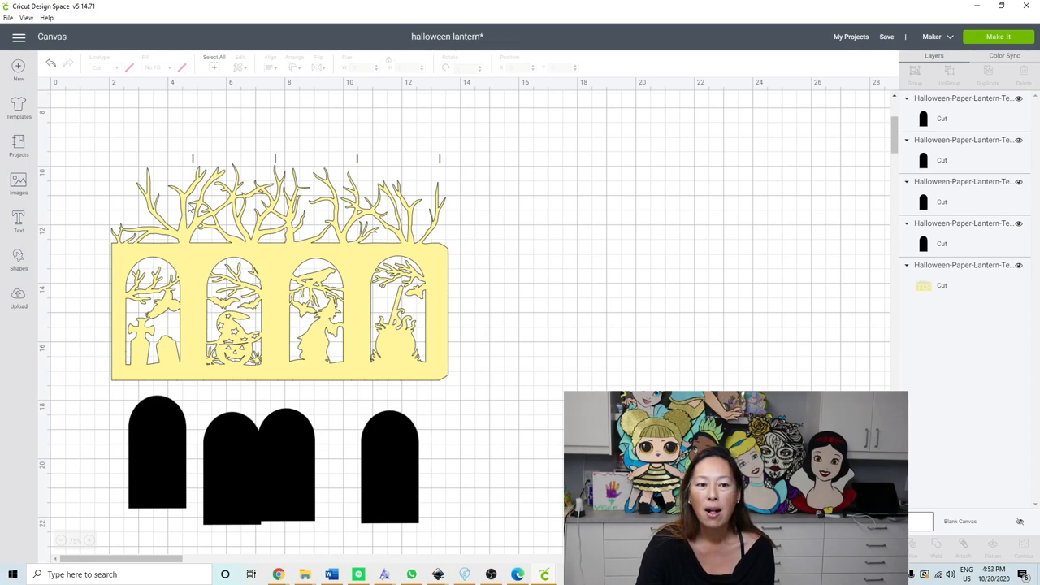
pyautogui.moveTo(193, 254)
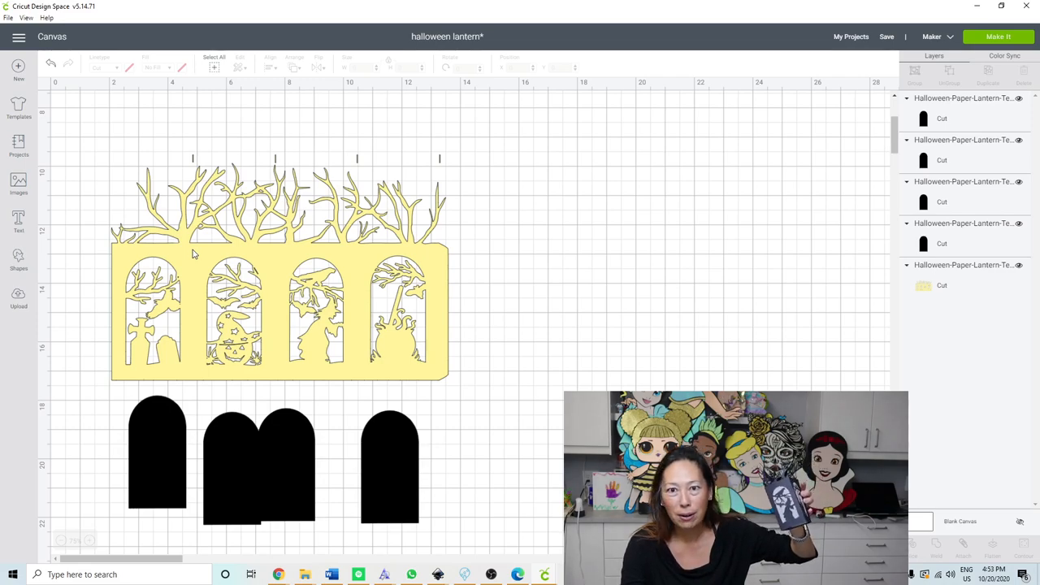
pyautogui.moveTo(200, 245)
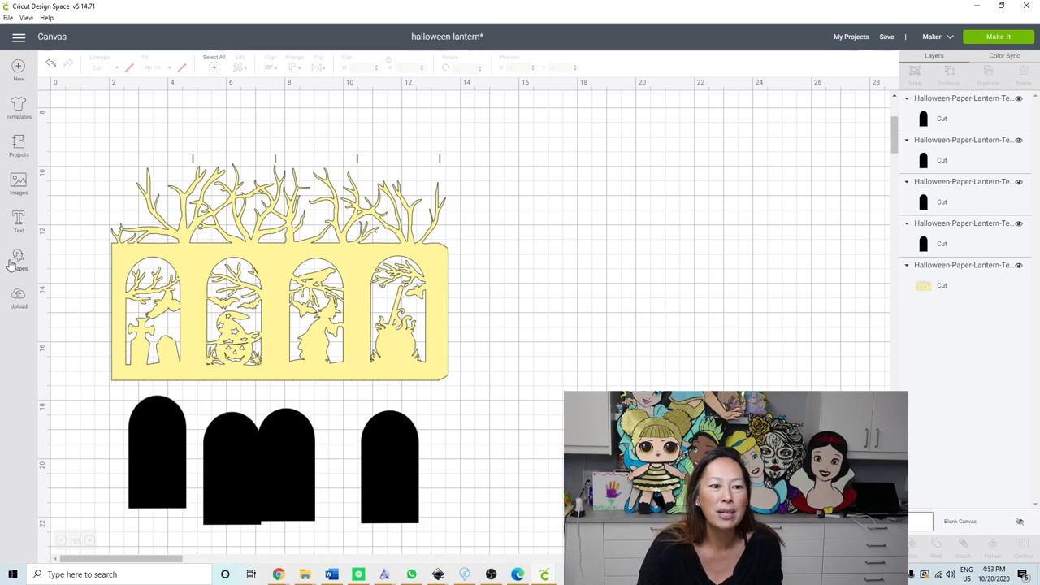
# - Insert a Score Line from Shapes and place it on the first fold mark
pyautogui.click(19, 259)
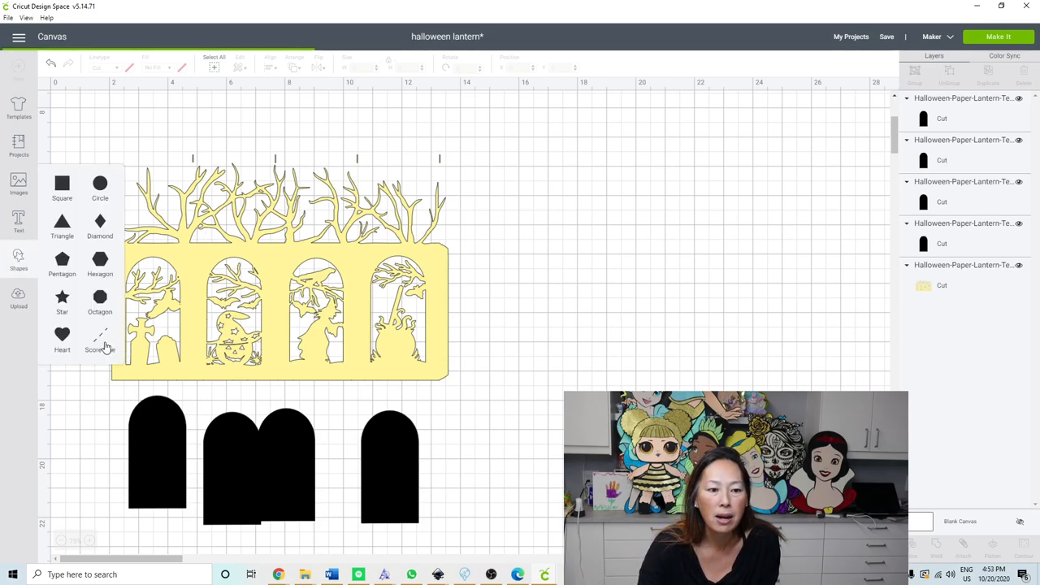
pyautogui.click(99, 340)
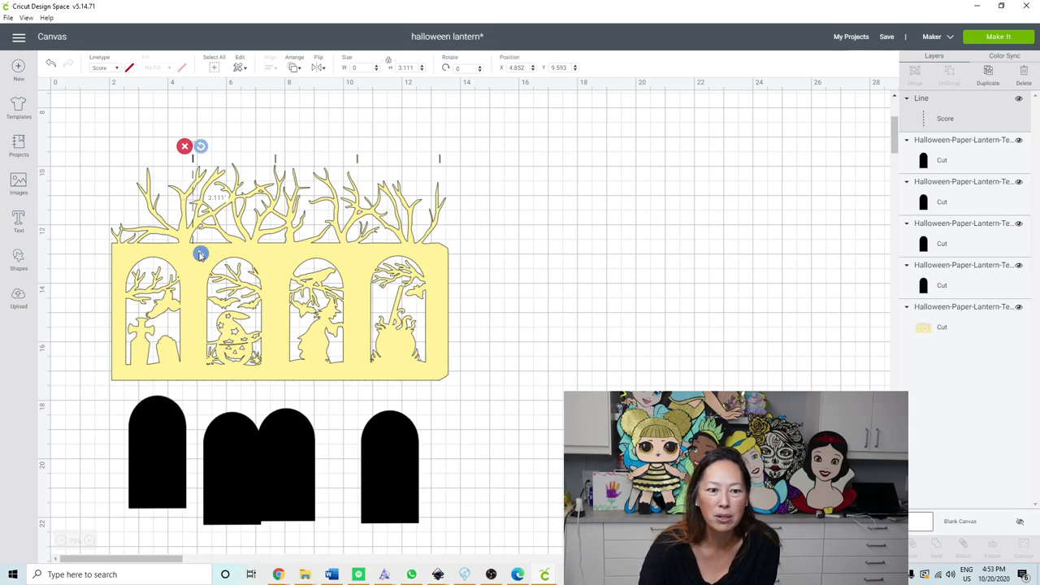
pyautogui.moveTo(200, 254); pyautogui.dragTo(200, 384)
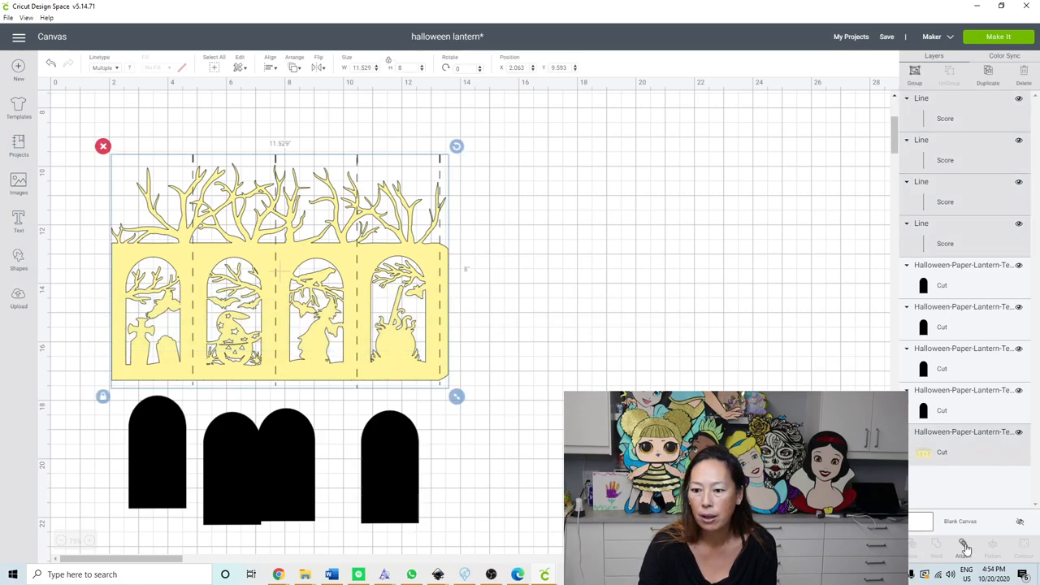
# - Attach the four score lines to the lantern and drag the combined piece to a new spot
pyautogui.click(962, 548)
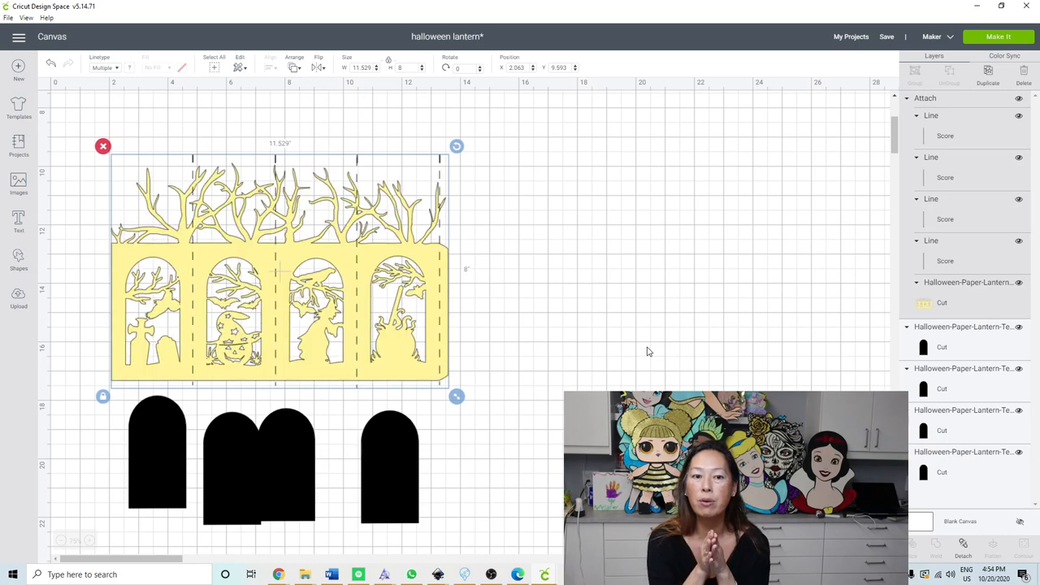
pyautogui.moveTo(597, 300)
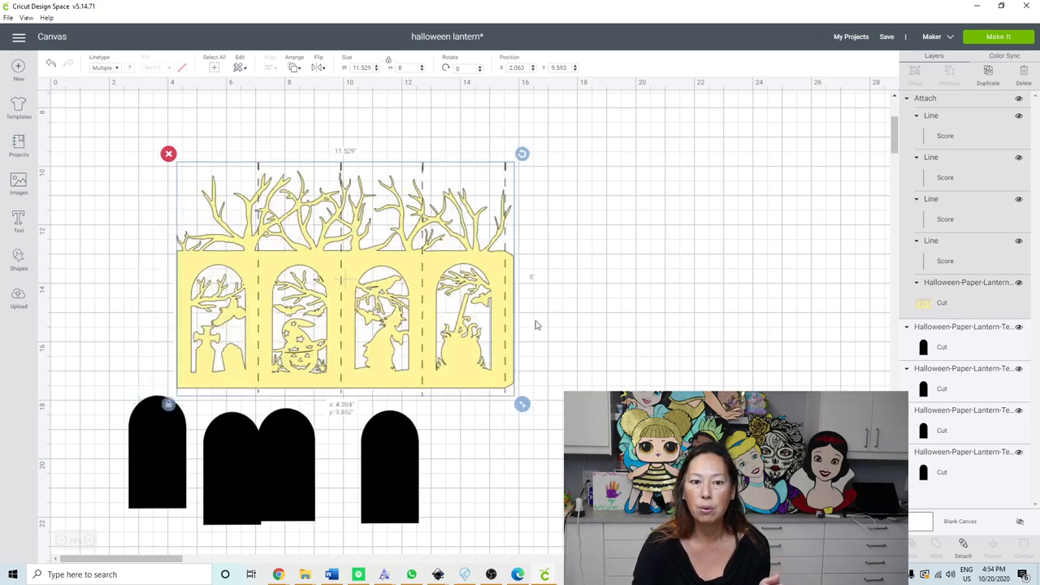
pyautogui.moveTo(342, 276); pyautogui.dragTo(414, 235)
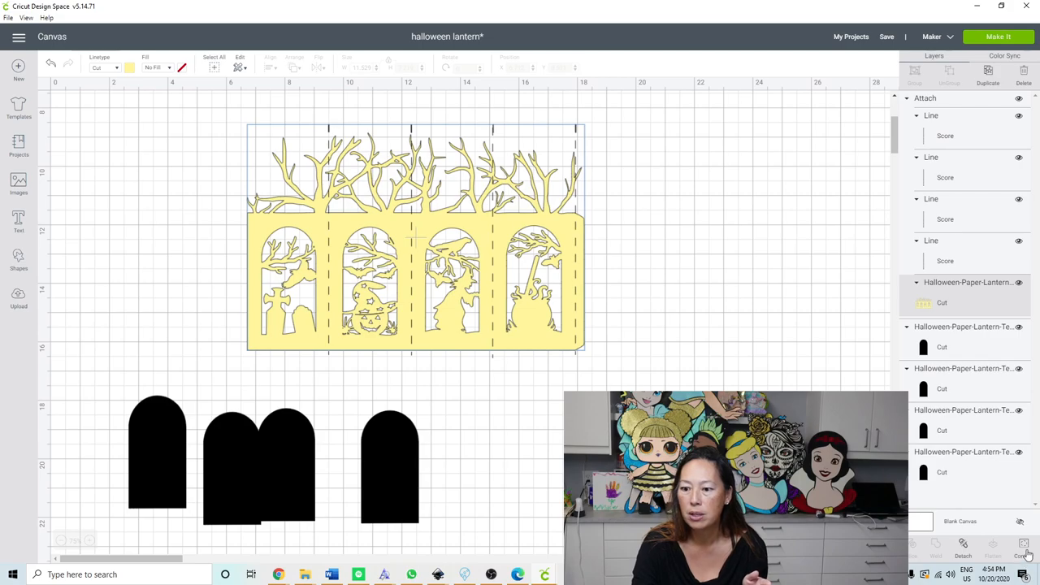
pyautogui.click(1022, 544)
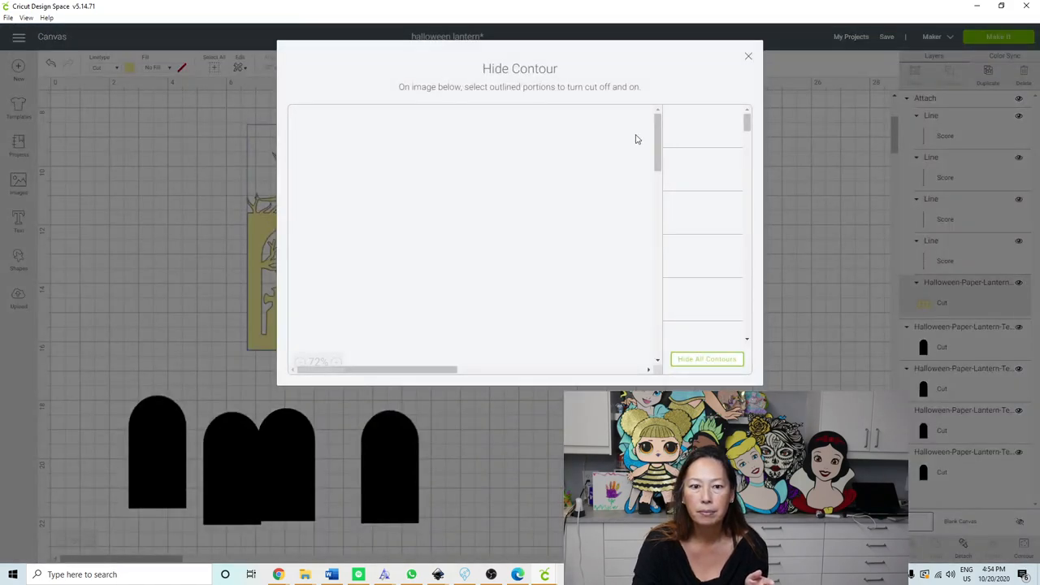
pyautogui.moveTo(539, 138)
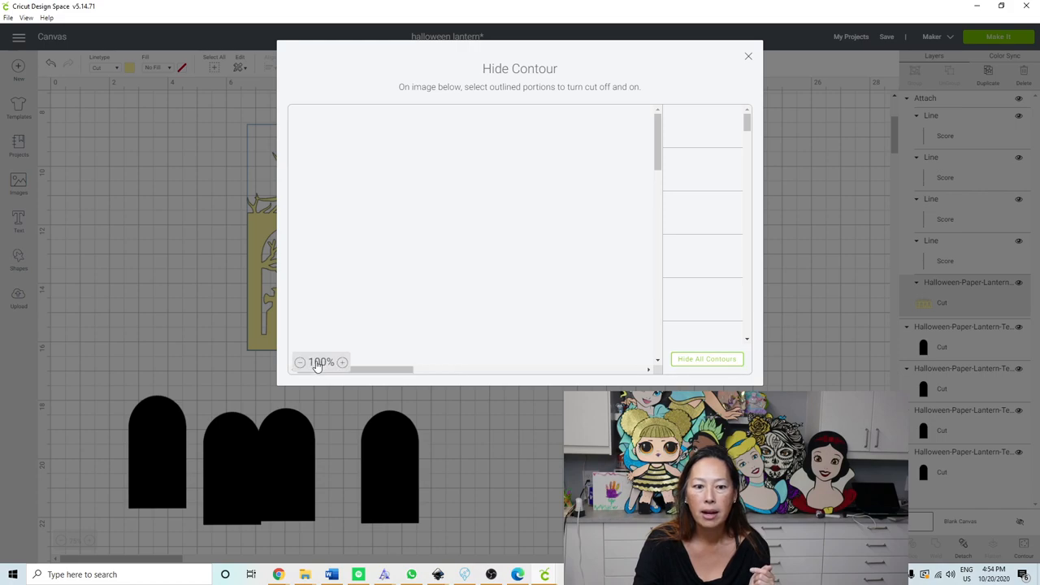
pyautogui.moveTo(453, 294)
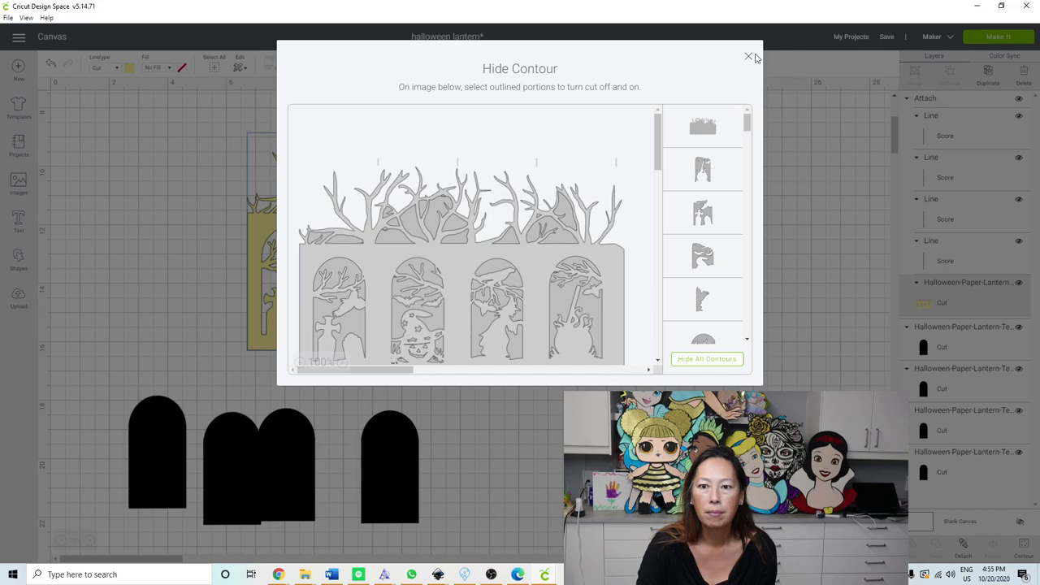
pyautogui.click(748, 57)
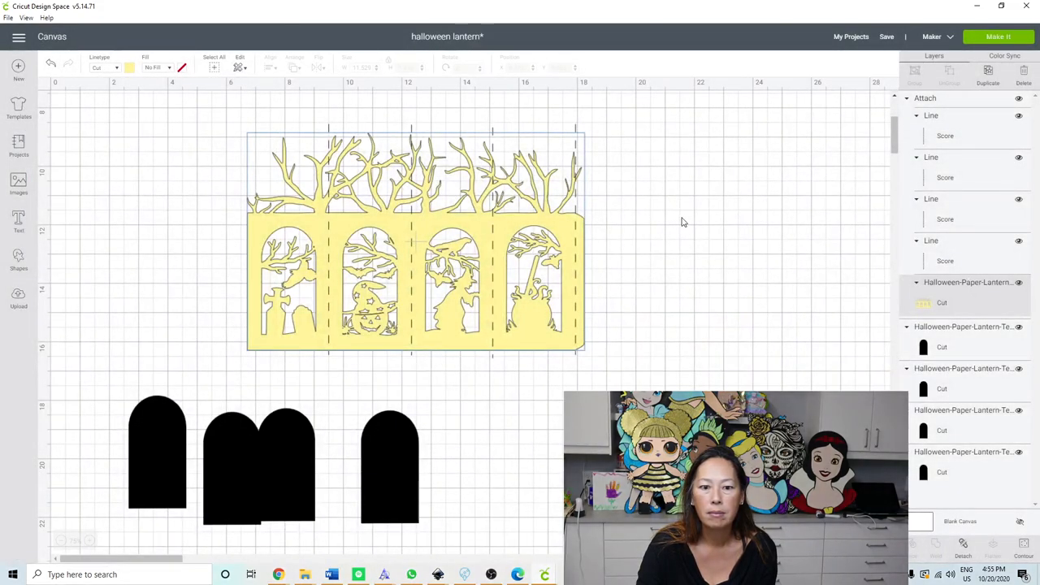
pyautogui.moveTo(340, 295)
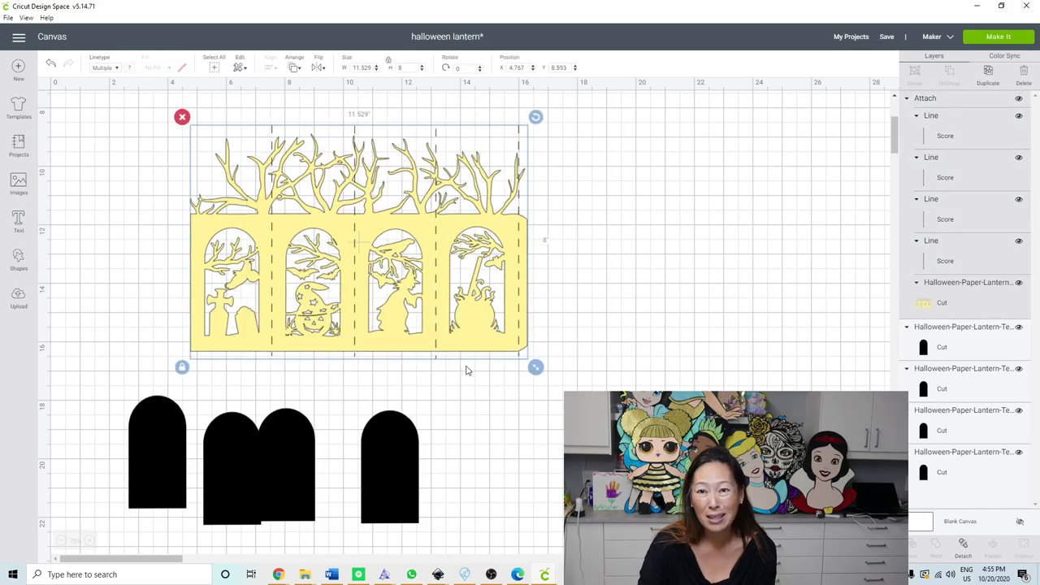
pyautogui.moveTo(446, 227)
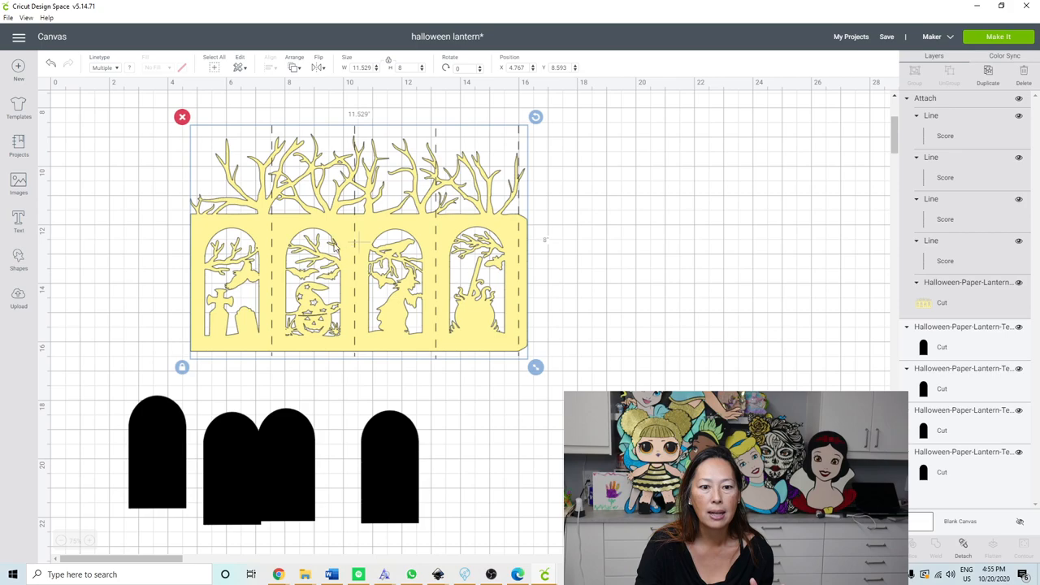
# - Move the attached lantern back left, select all pieces, and zoom out
pyautogui.moveTo(357, 244); pyautogui.dragTo(276, 260)
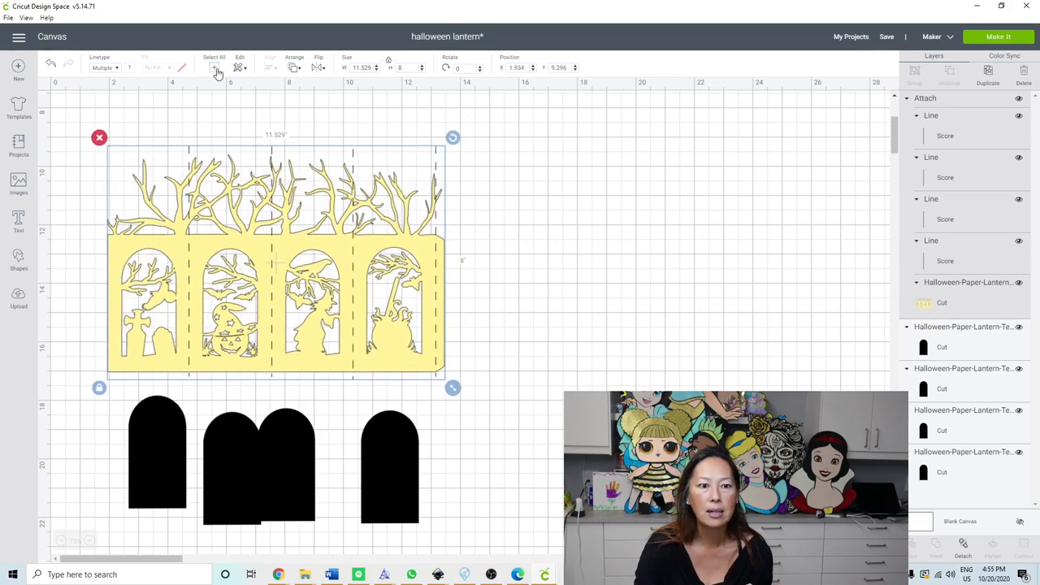
pyautogui.click(213, 68)
pyautogui.write('23.5')
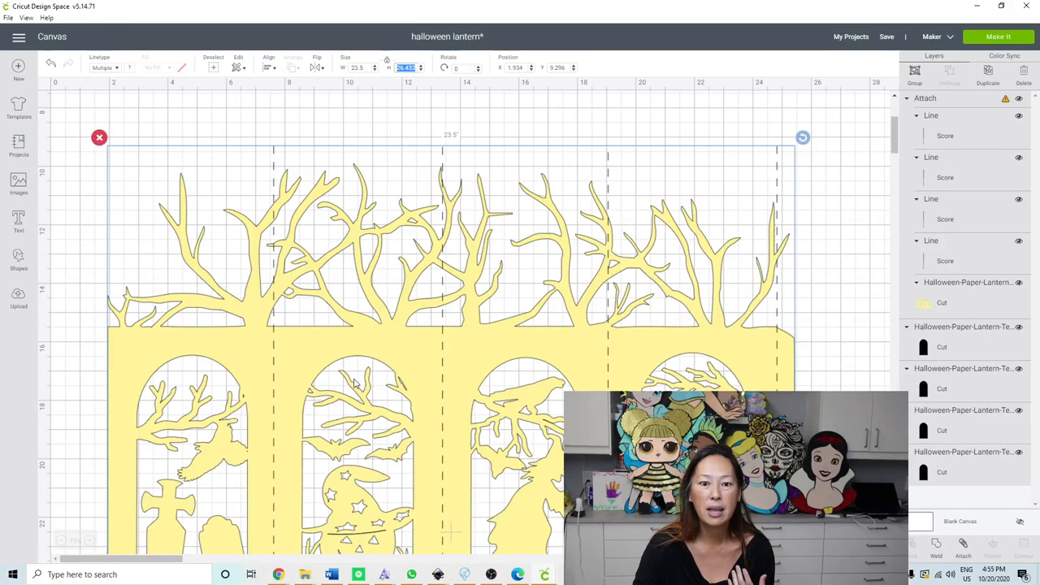
pyautogui.scroll(-3)
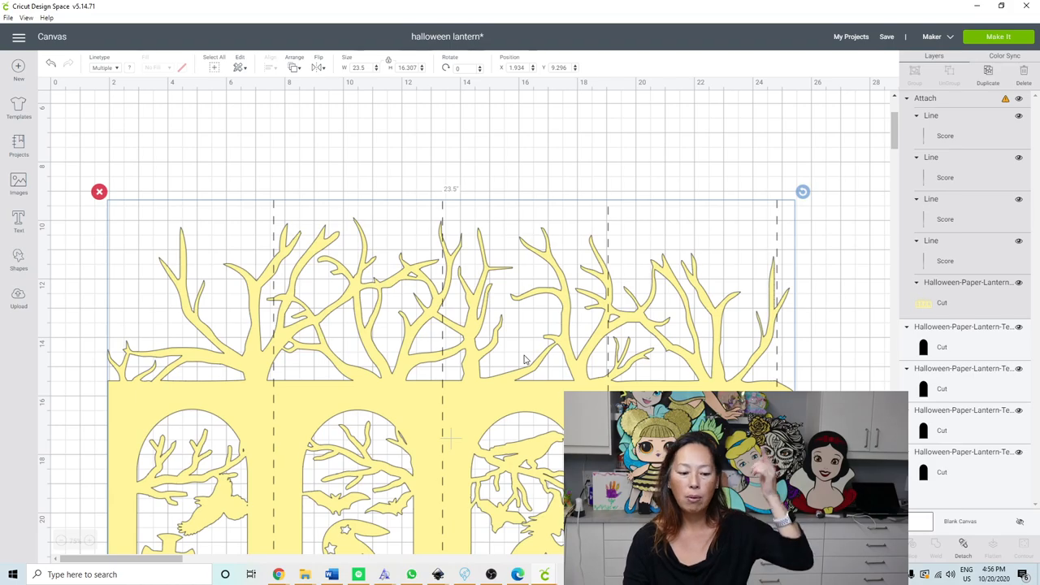
pyautogui.moveTo(524, 274)
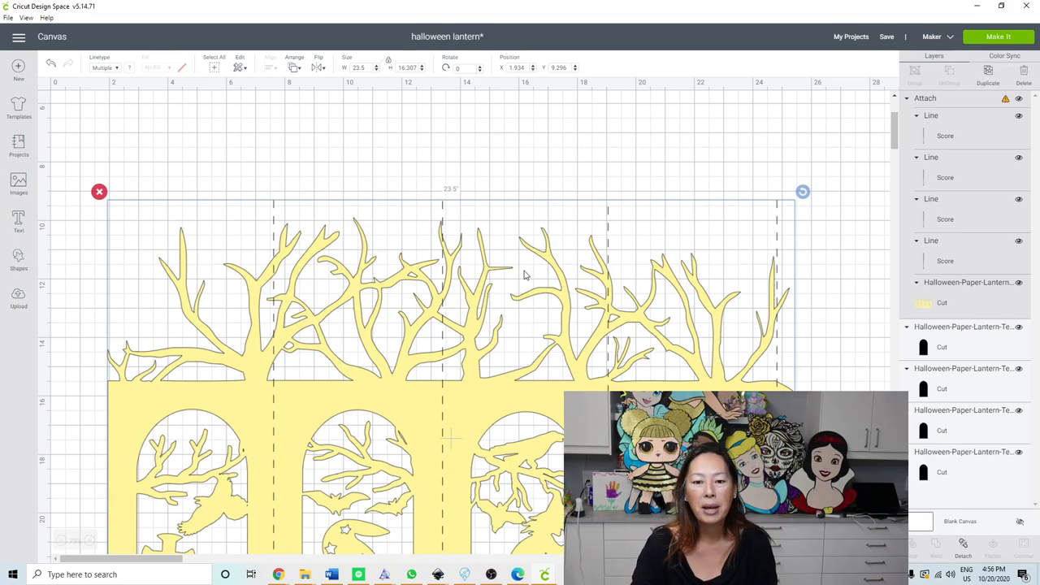
pyautogui.click(61, 540)
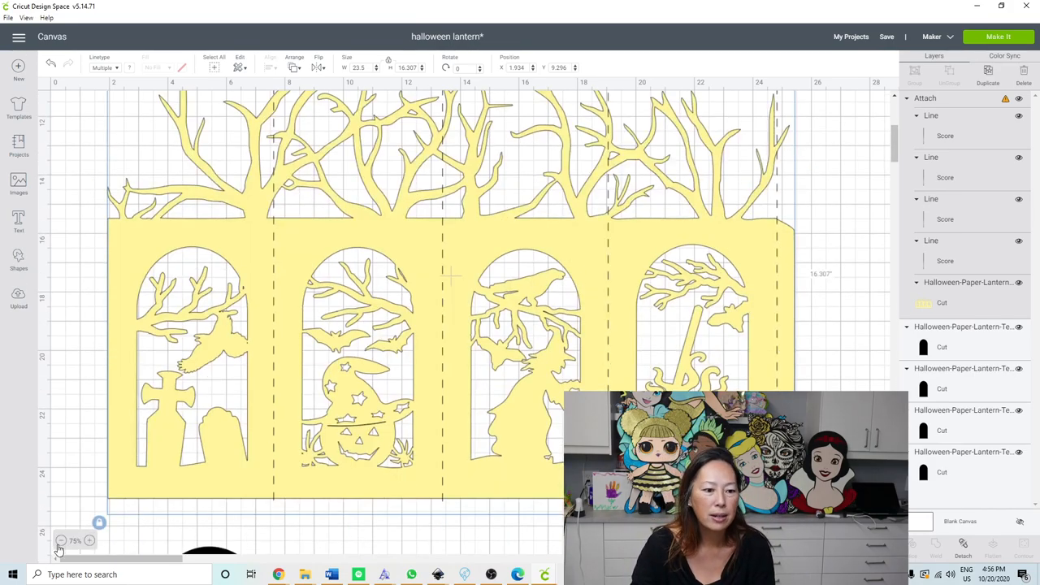
# - Zoom out and switch the second fold line's linetype from Score to Deboss
pyautogui.click(61, 540)
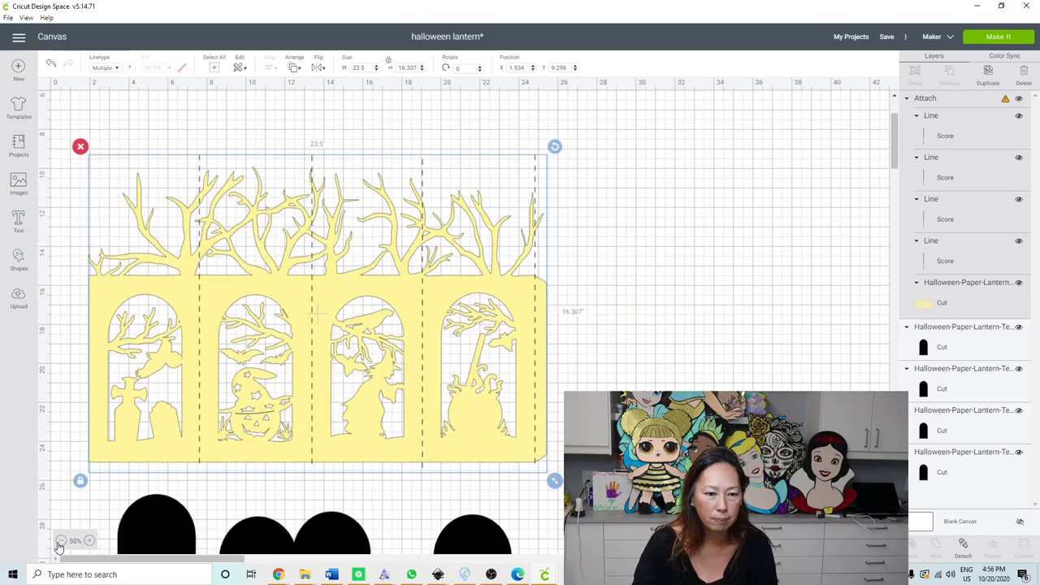
pyautogui.click(59, 540)
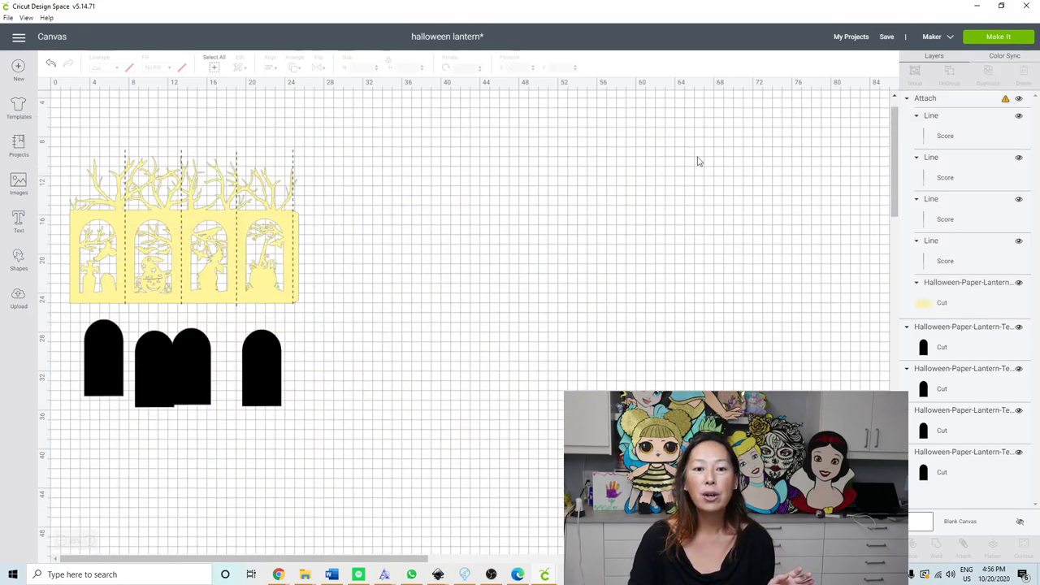
pyautogui.click(945, 177)
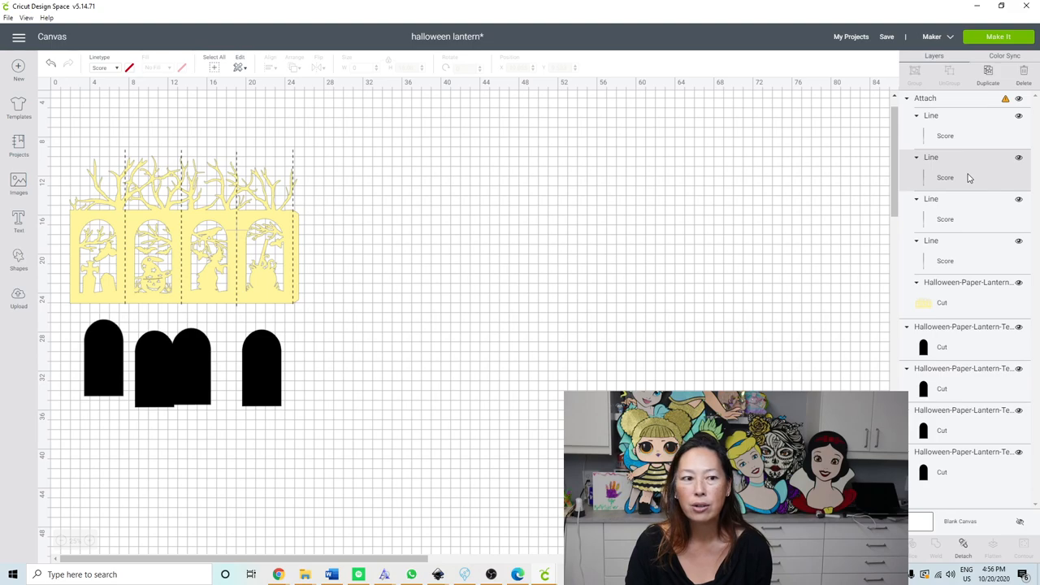
pyautogui.moveTo(956, 182)
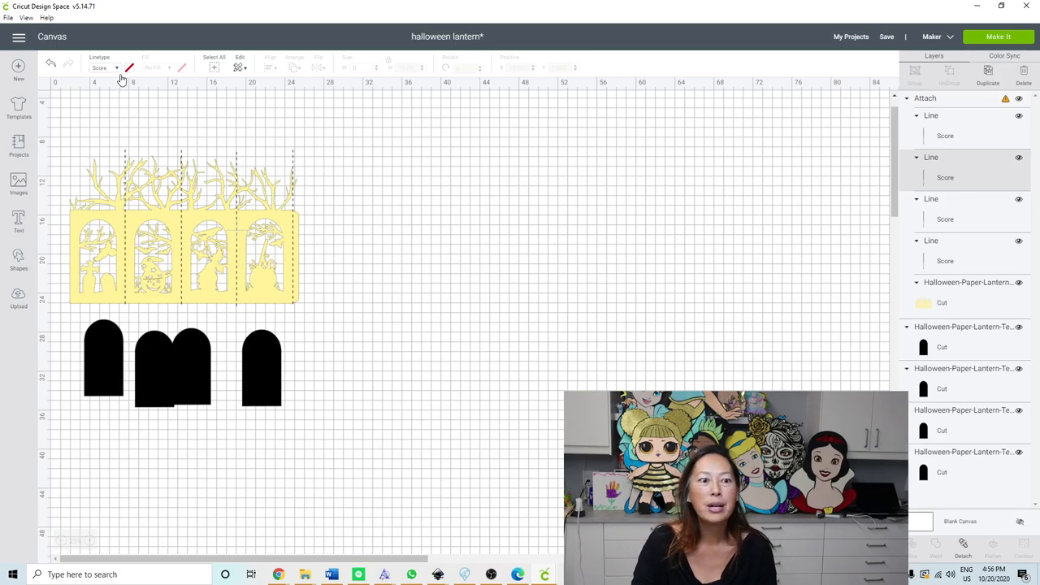
pyautogui.click(104, 67)
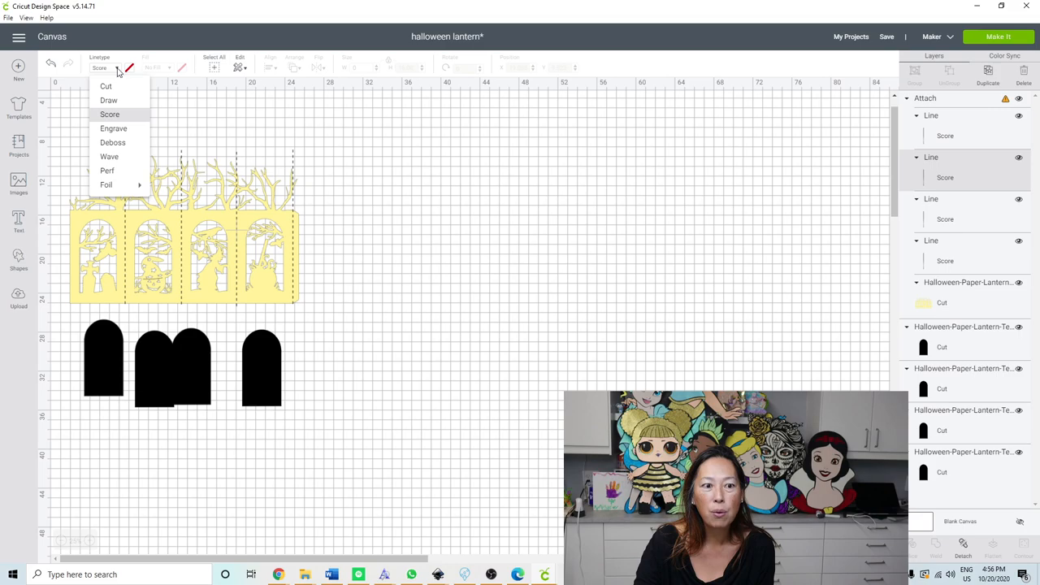
pyautogui.moveTo(120, 124)
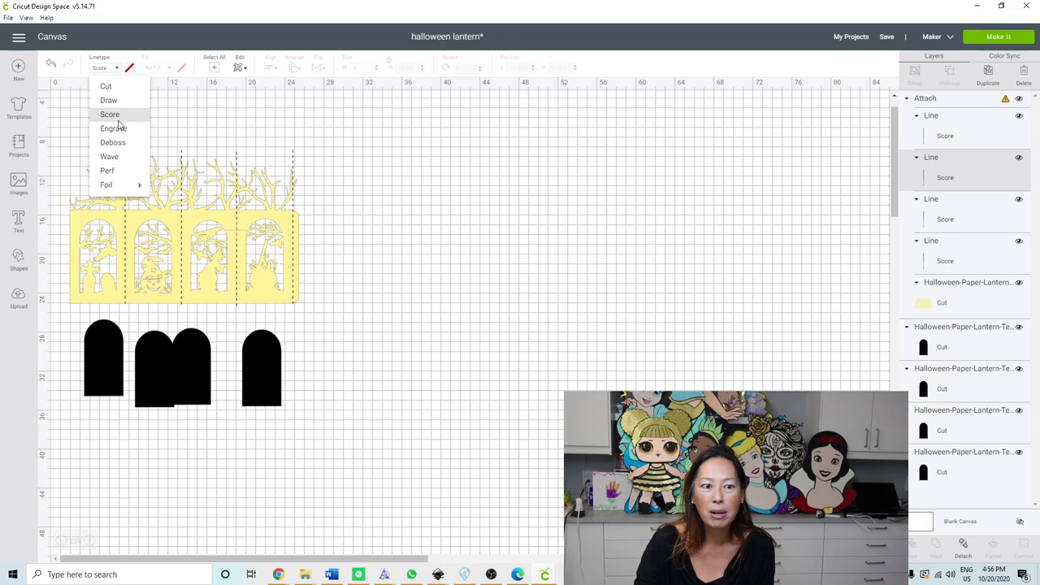
pyautogui.moveTo(113, 143)
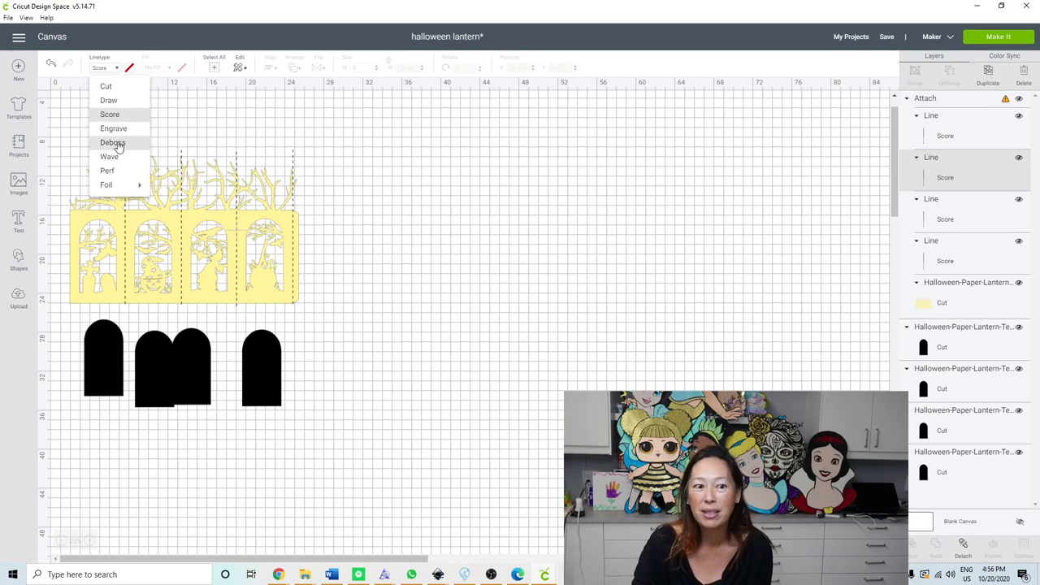
pyautogui.click(113, 143)
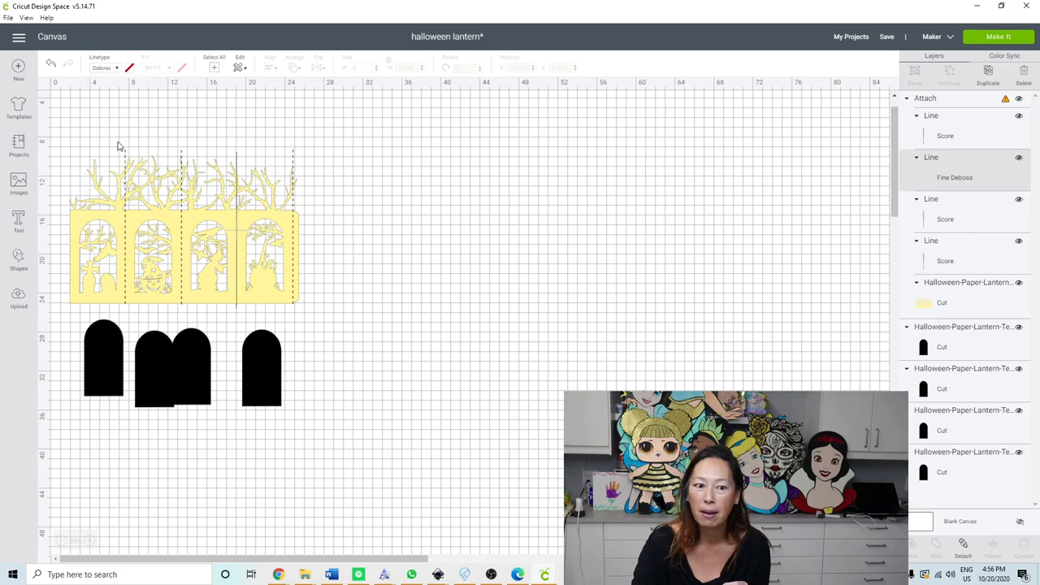
pyautogui.moveTo(286, 188)
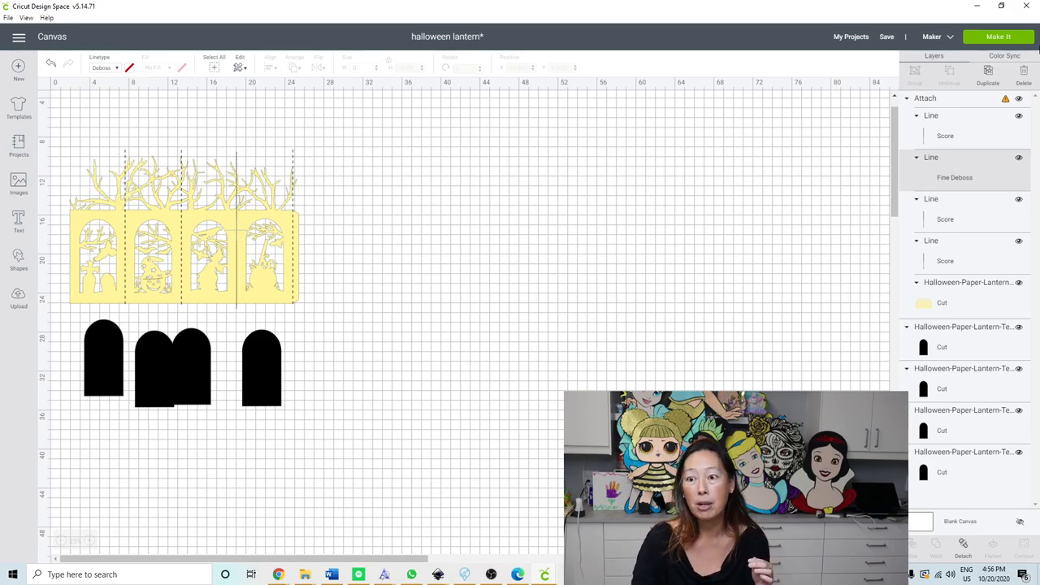
# - Send the lantern to Make It and acknowledge the incompatible-project warning
pyautogui.click(998, 37)
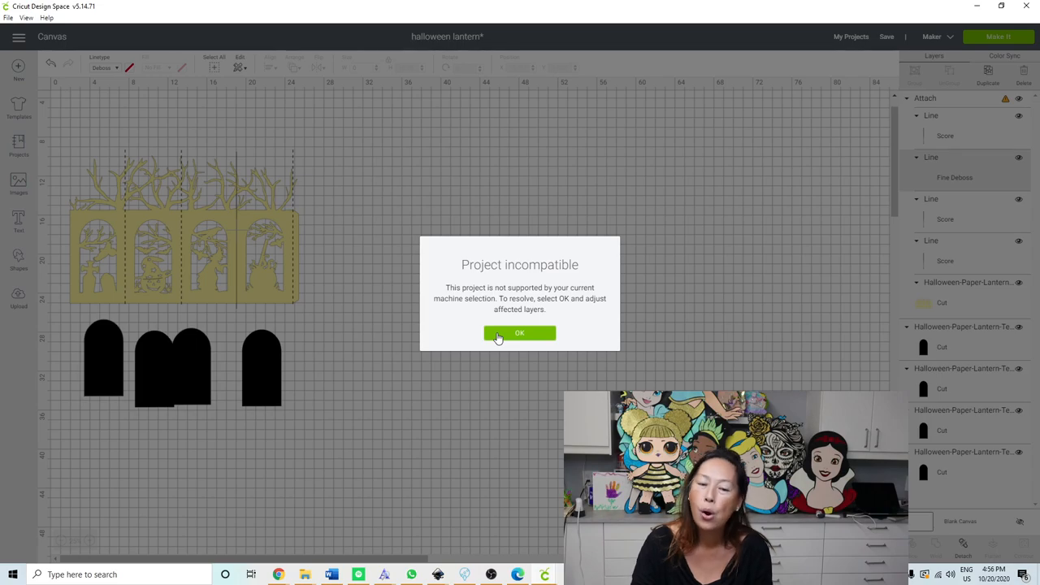
pyautogui.click(519, 333)
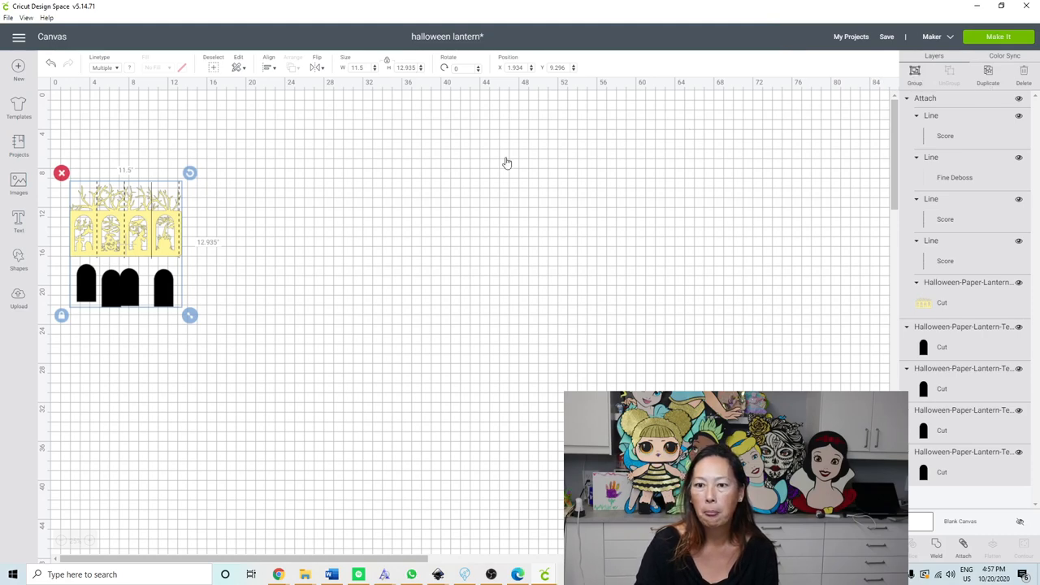
pyautogui.click(998, 36)
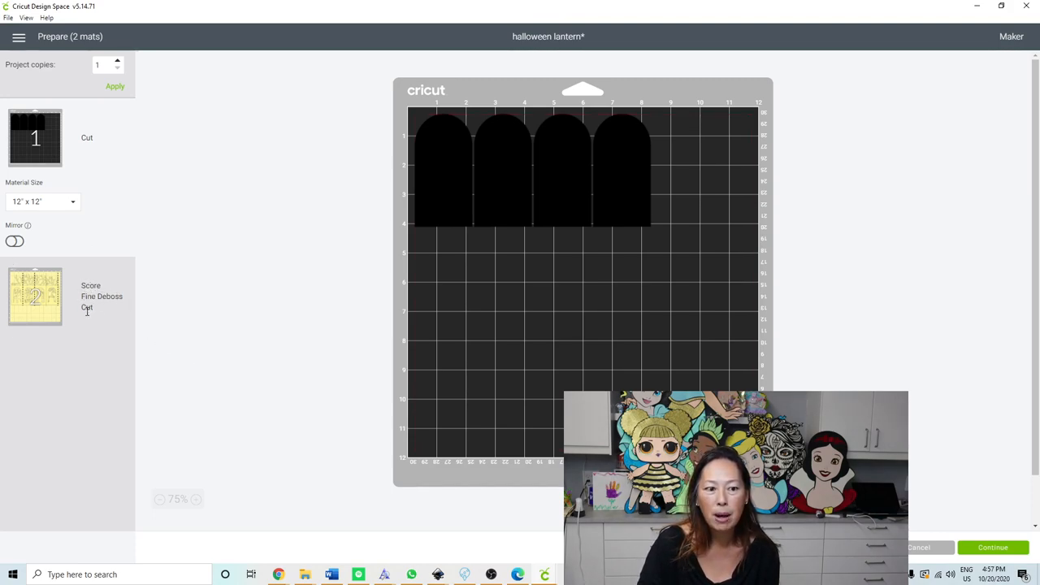
pyautogui.click(35, 296)
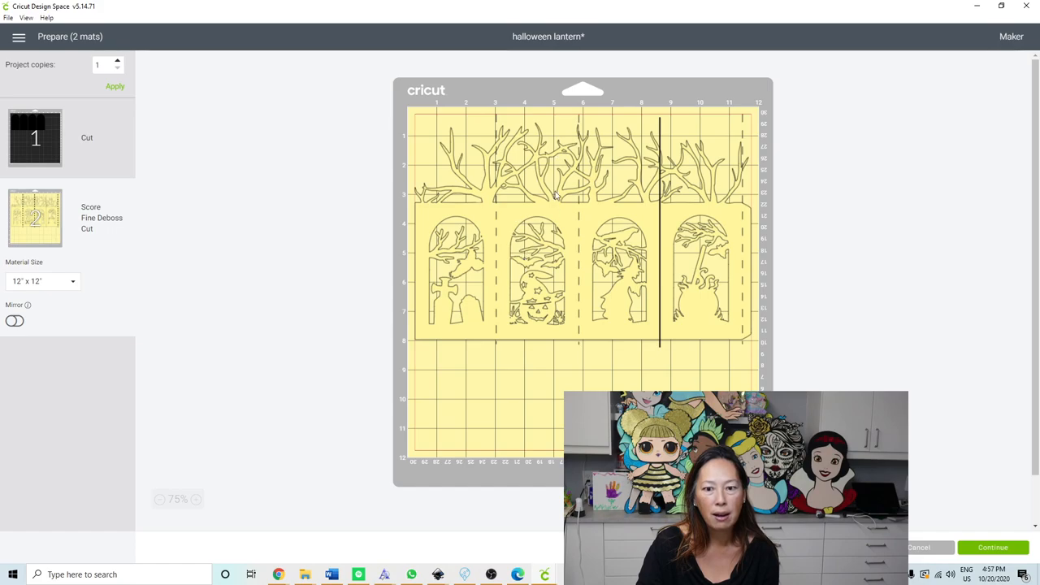
pyautogui.moveTo(662, 134)
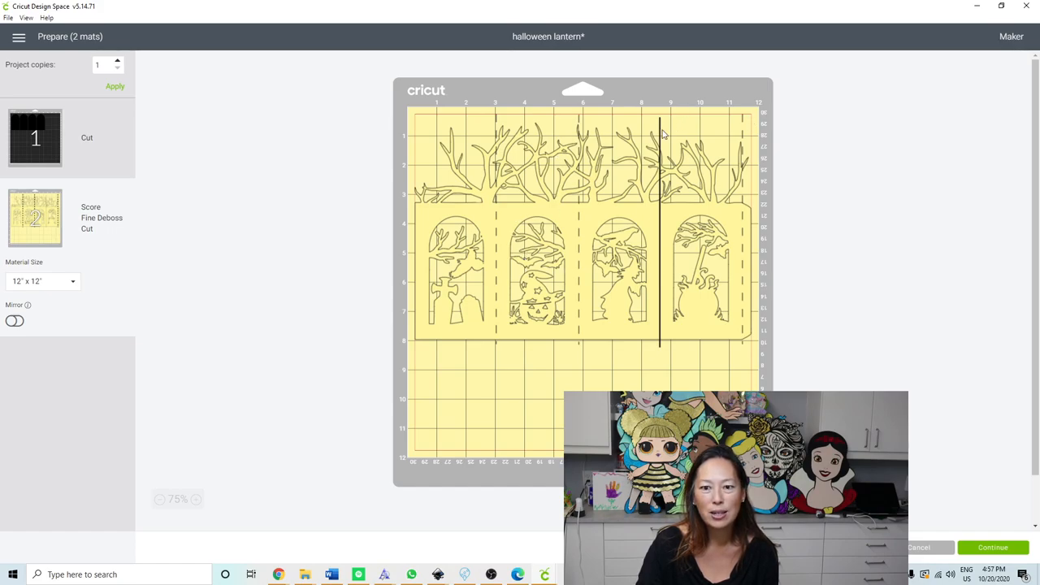
pyautogui.moveTo(685, 345)
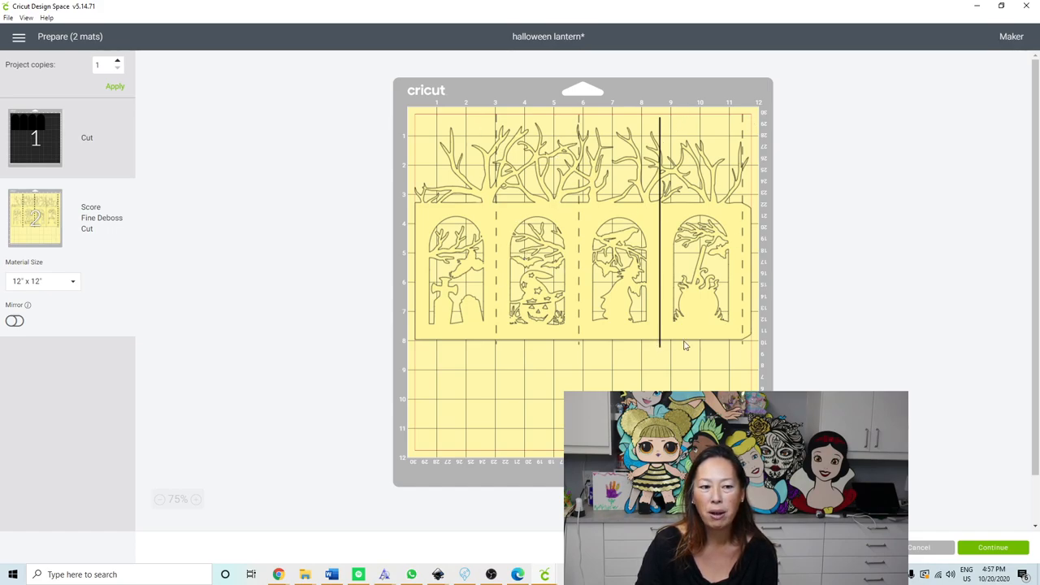
pyautogui.moveTo(406, 337)
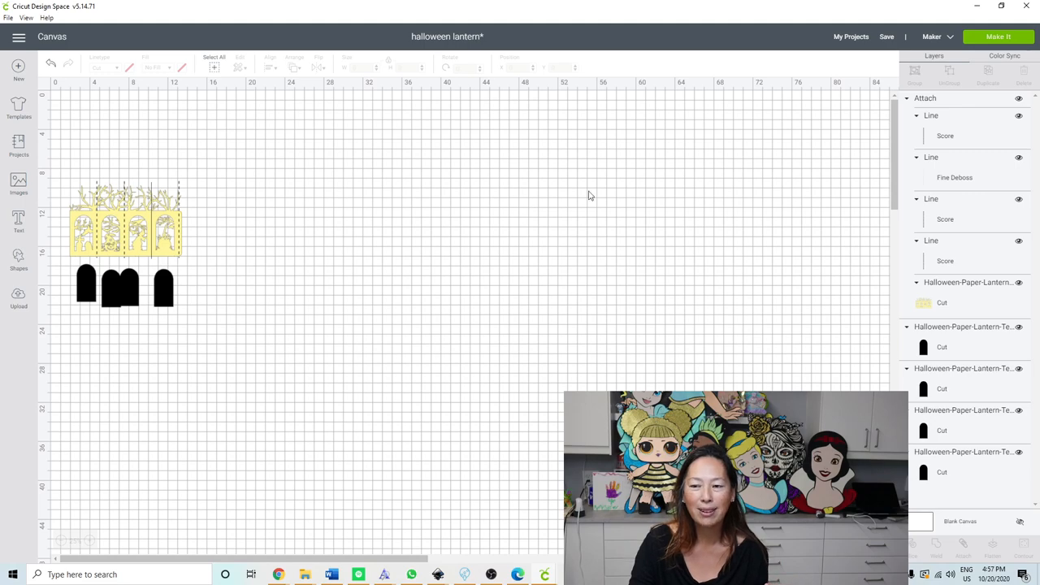
# - Change the three remaining score Line layers to the Deboss linetype
pyautogui.click(945, 135)
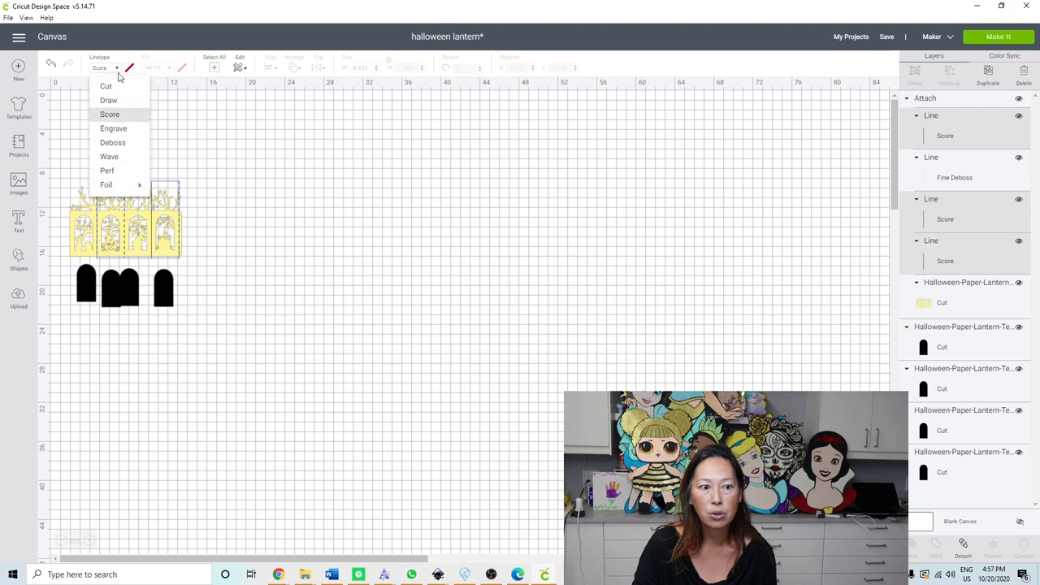
pyautogui.click(113, 142)
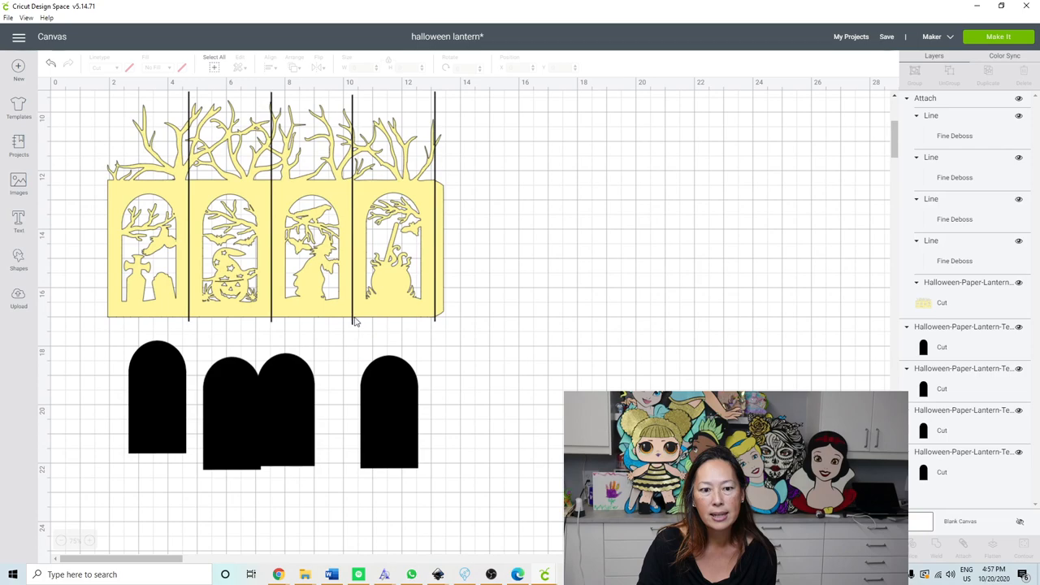
pyautogui.moveTo(371, 250)
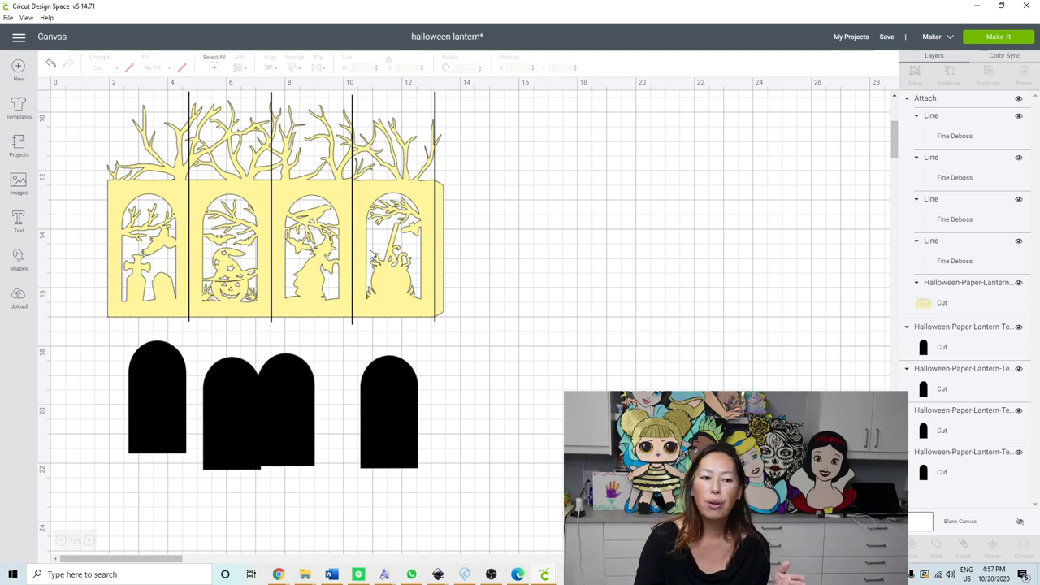
pyautogui.moveTo(190, 326)
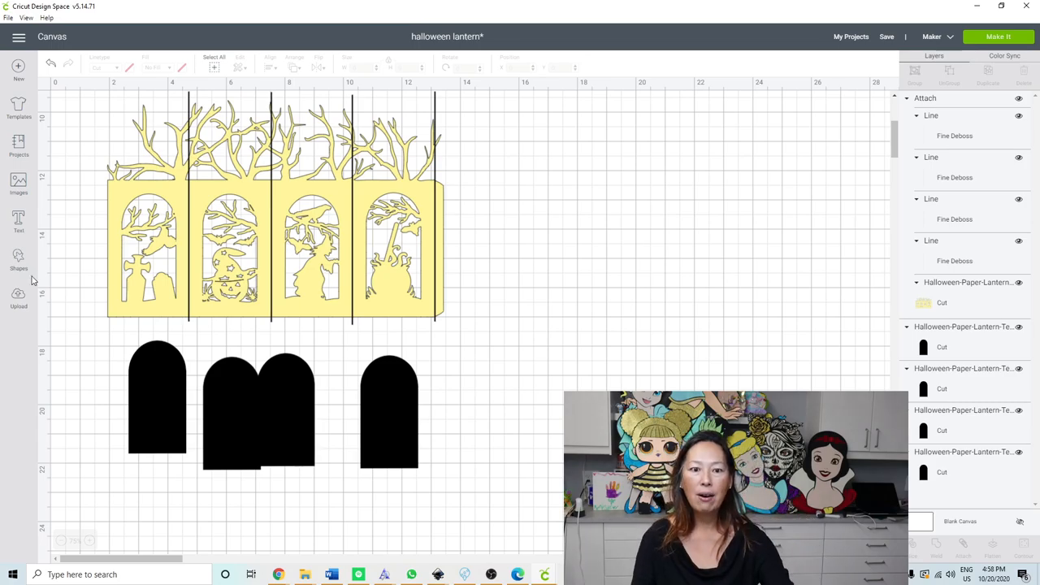
pyautogui.moveTo(397, 225)
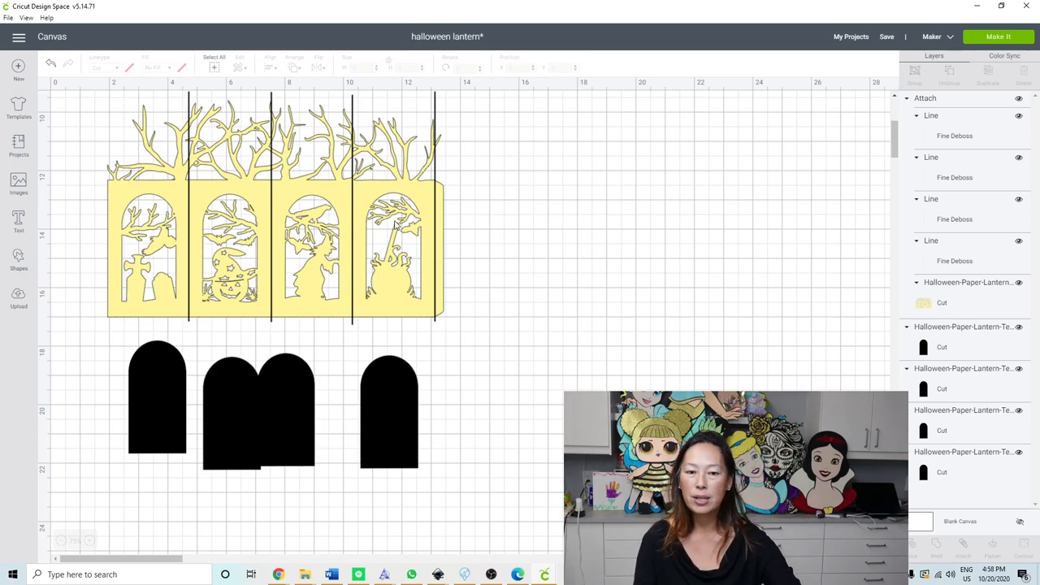
pyautogui.moveTo(199, 282)
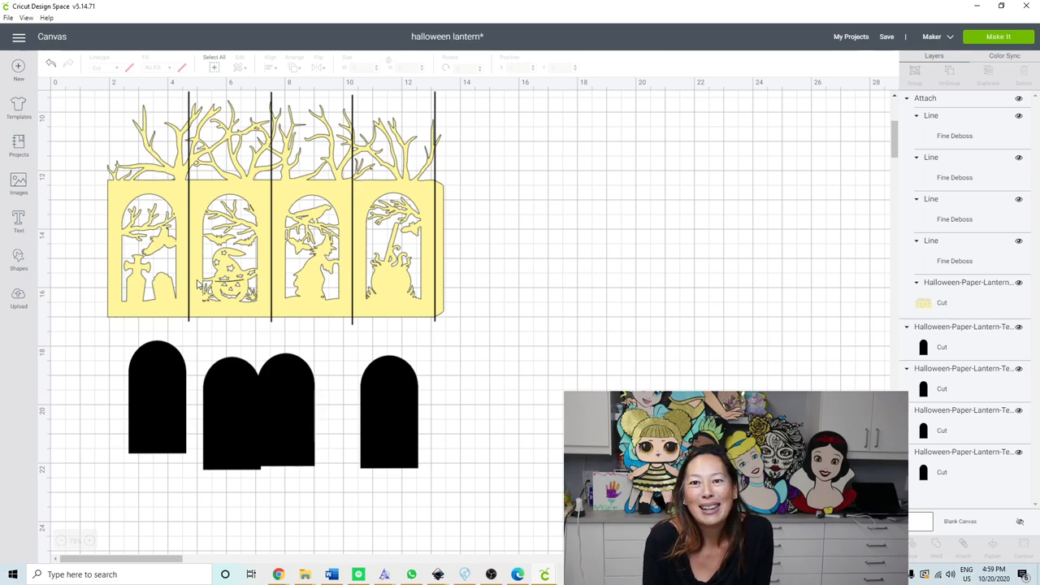
pyautogui.moveTo(179, 225)
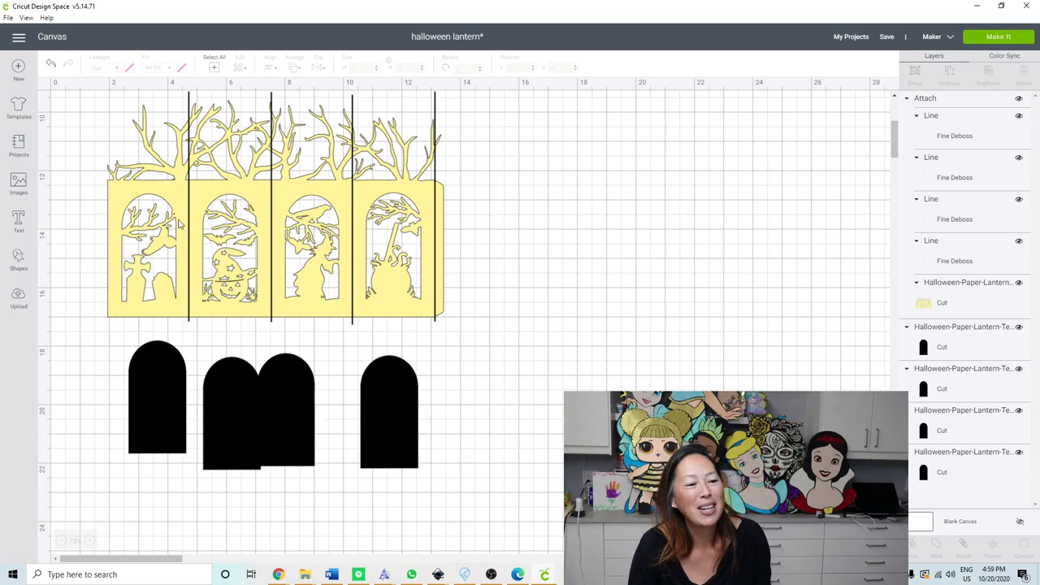